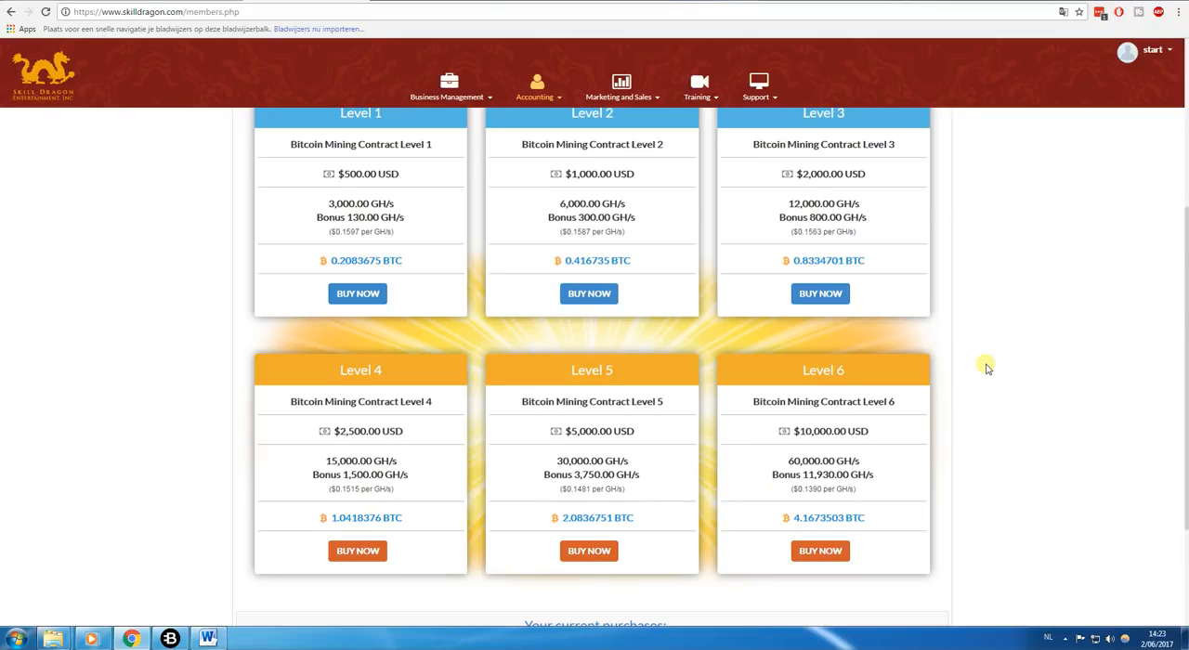
# - Navigate via Accounting to the Dragon Mine Dashboard - BTC page
pyautogui.scroll(-3)
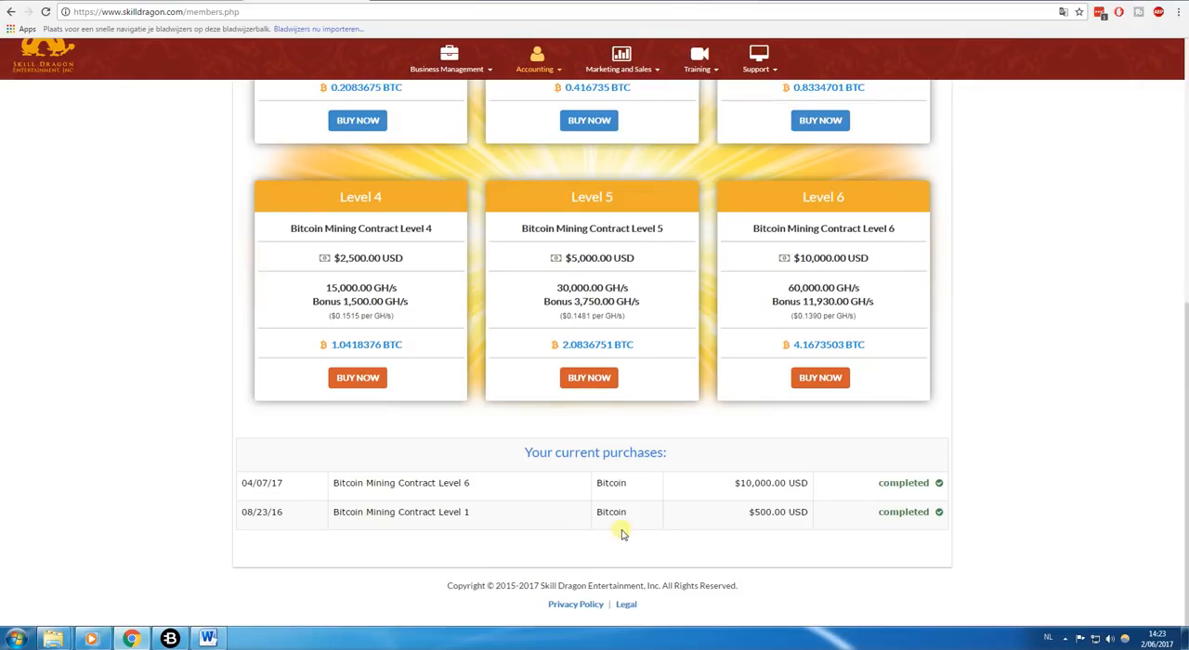
pyautogui.moveTo(379, 528)
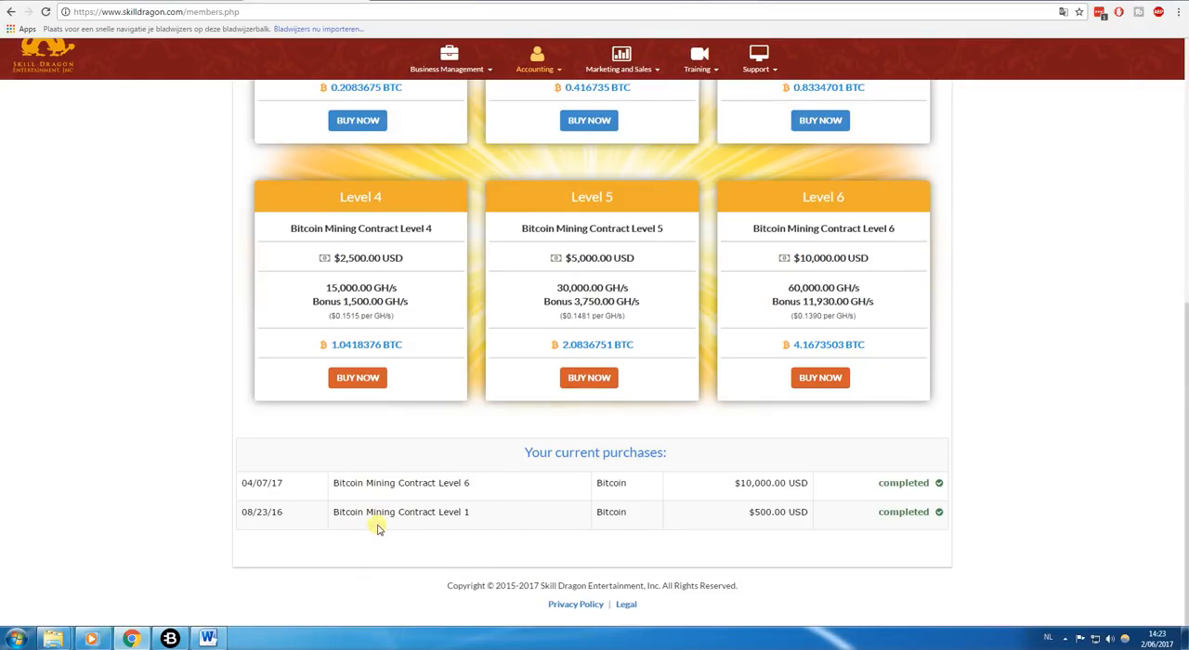
pyautogui.moveTo(645, 520)
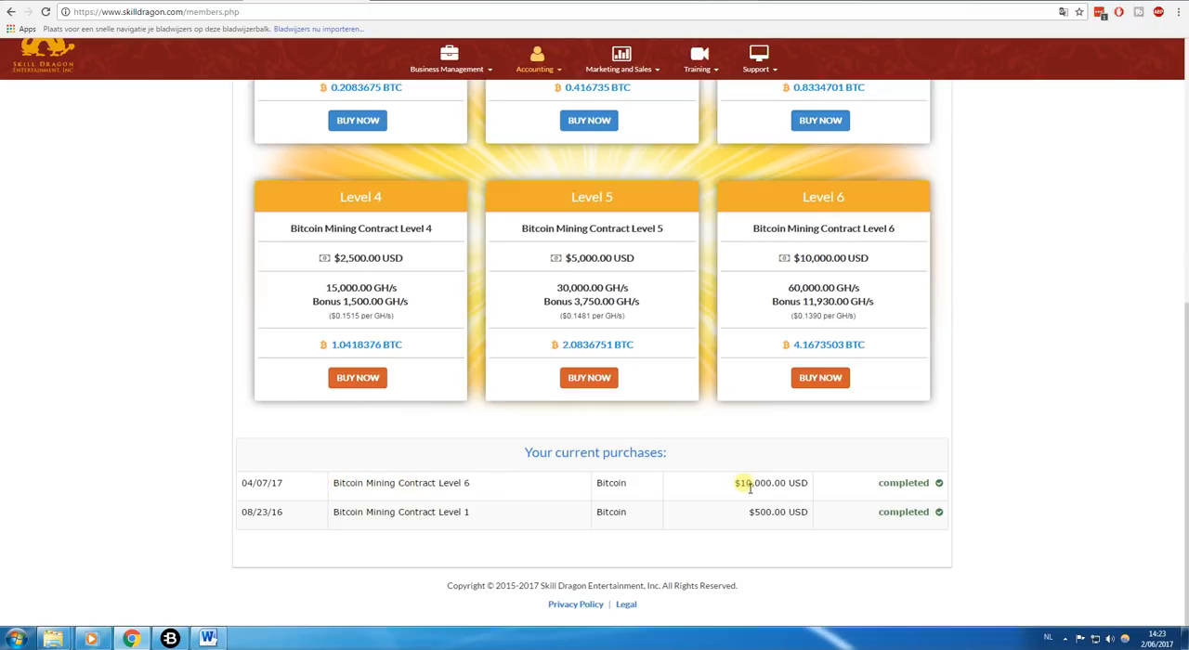
pyautogui.scroll(3)
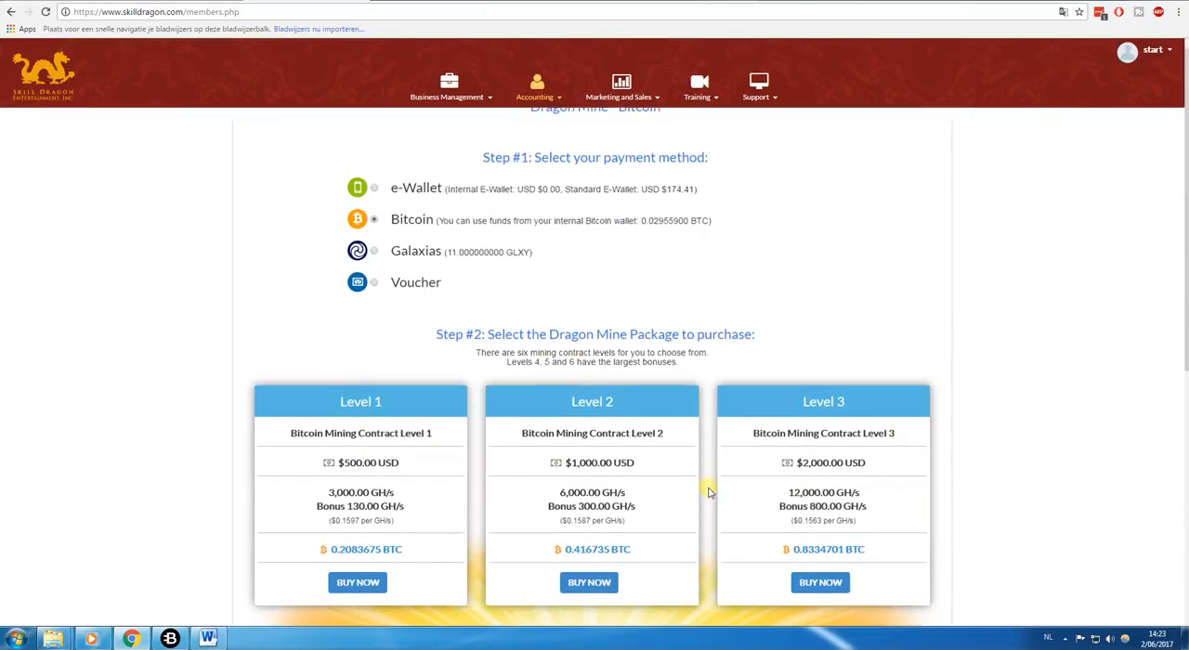
pyautogui.scroll(3)
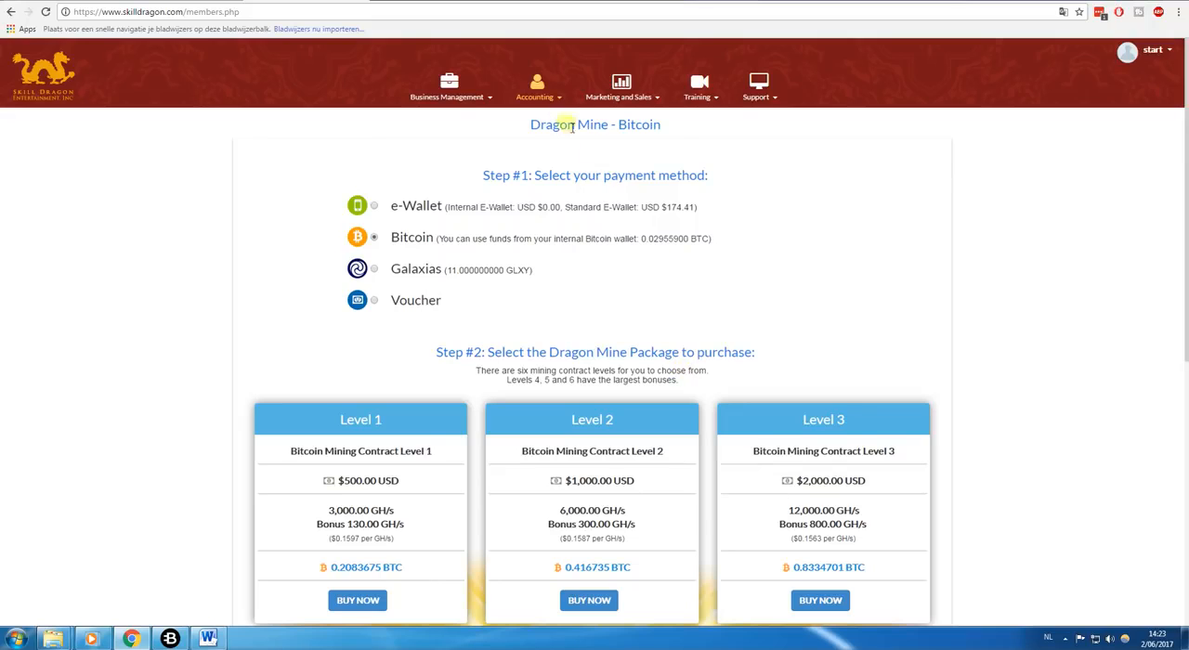
pyautogui.moveTo(555, 113)
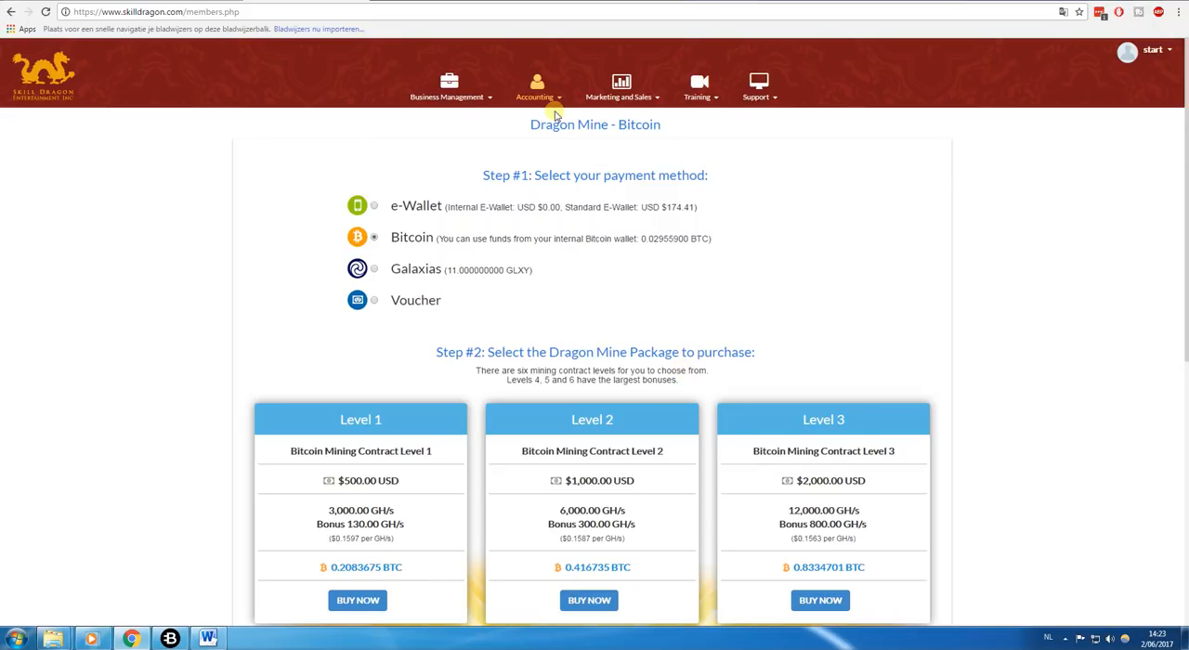
pyautogui.click(535, 87)
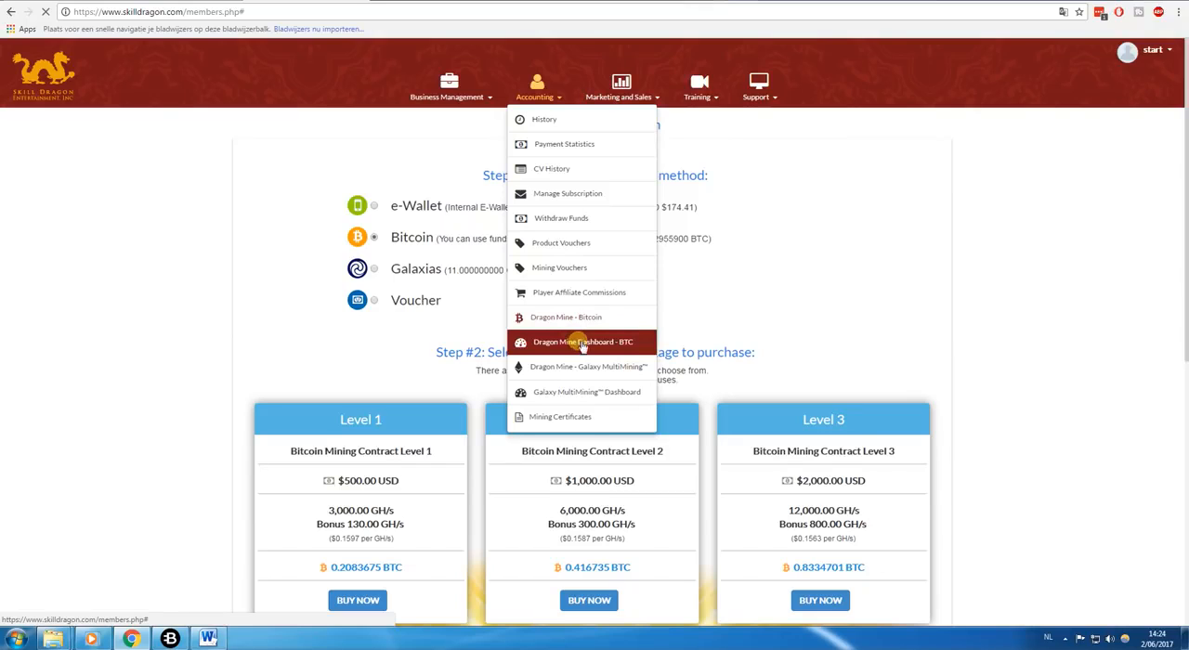
pyautogui.click(583, 341)
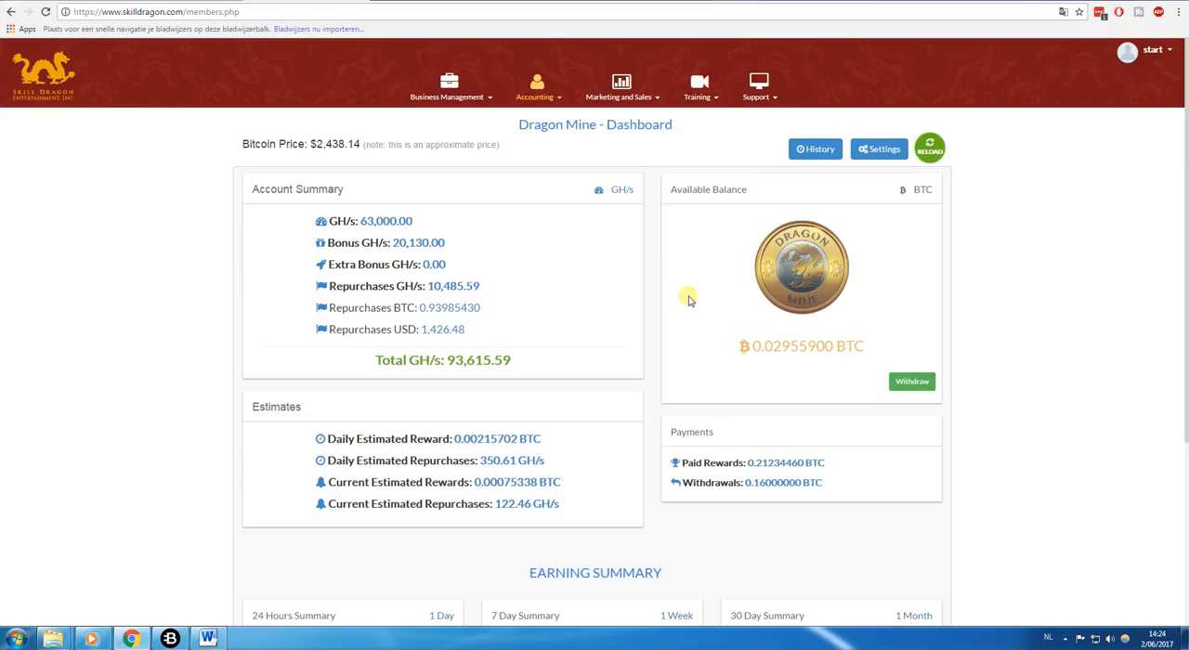
pyautogui.moveTo(659, 290)
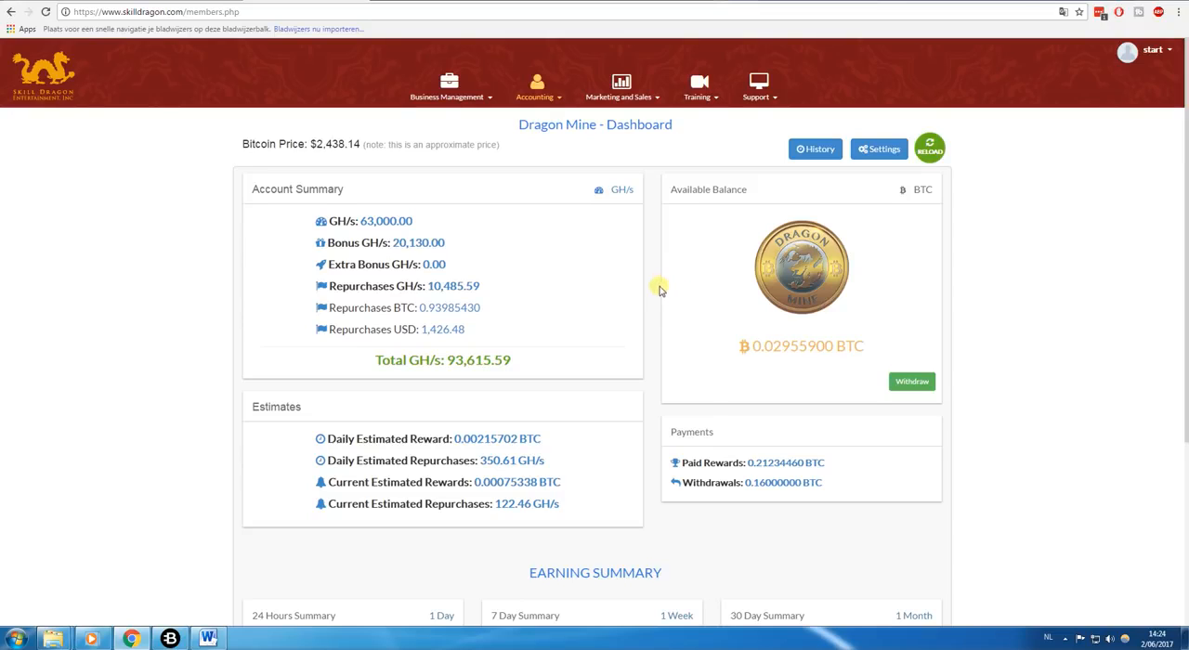
# - Scroll down through account summary and estimates to the Earning Summary
pyautogui.scroll(-3)
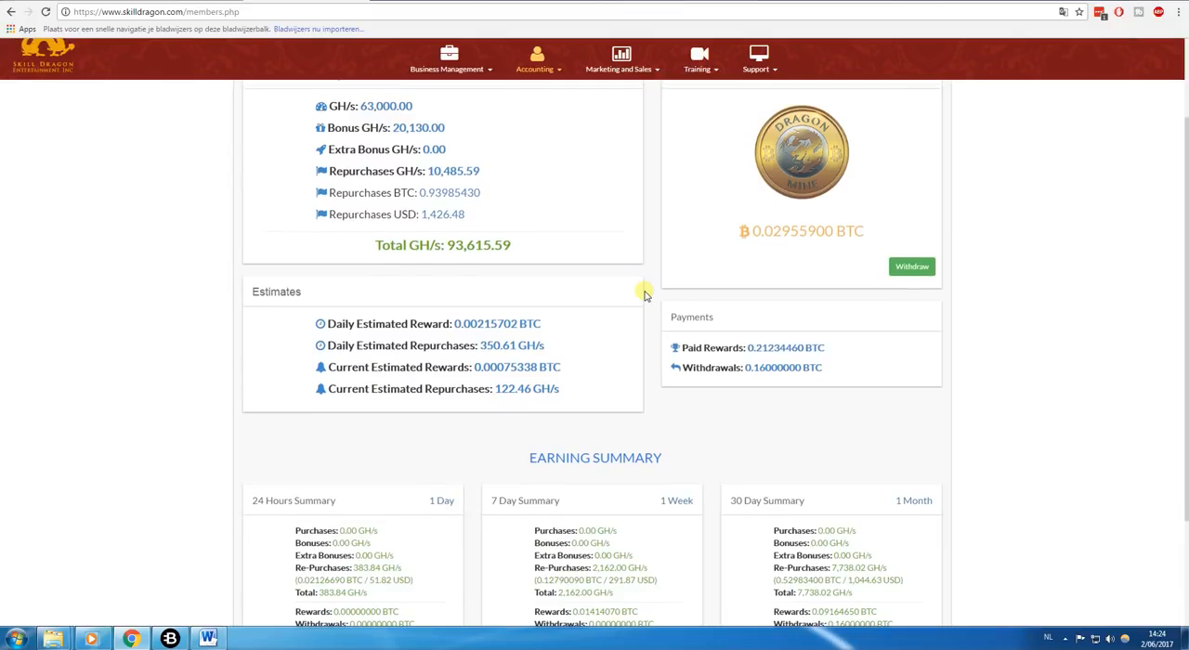
pyautogui.scroll(-3)
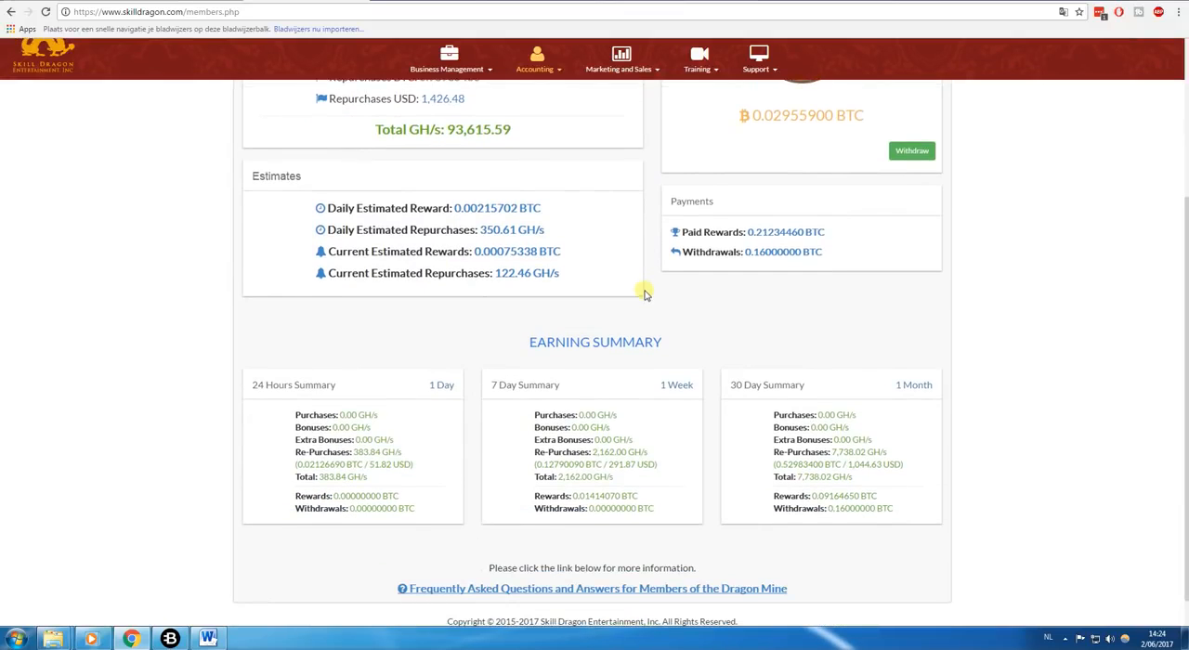
pyautogui.scroll(-3)
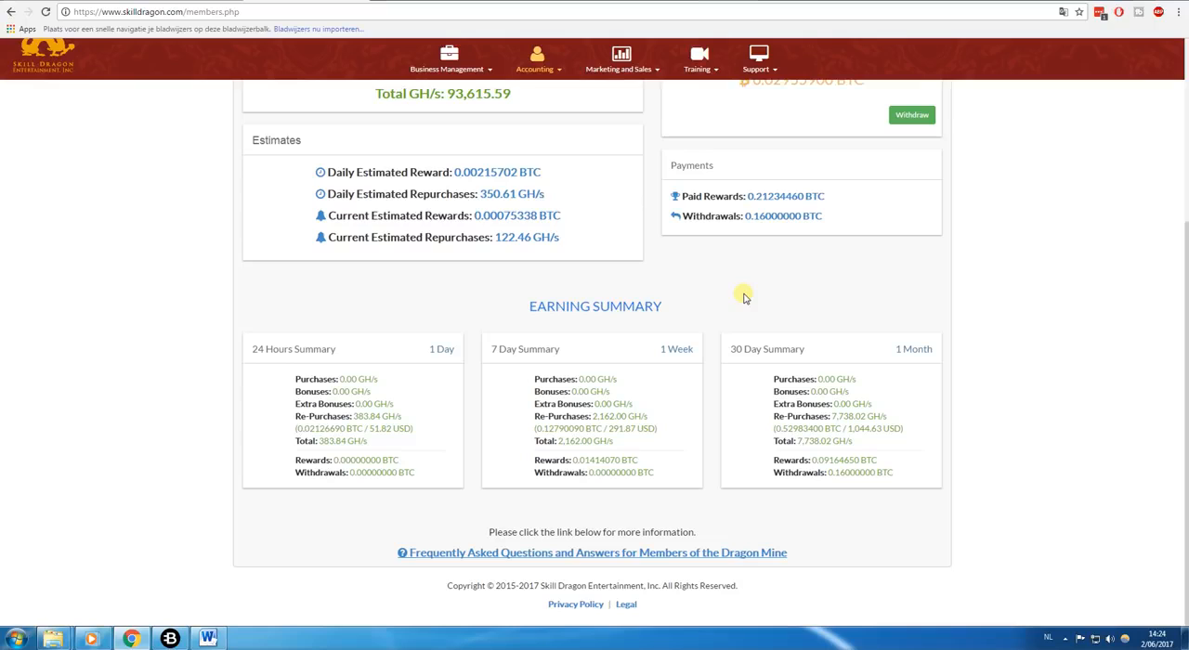
pyautogui.moveTo(769, 304)
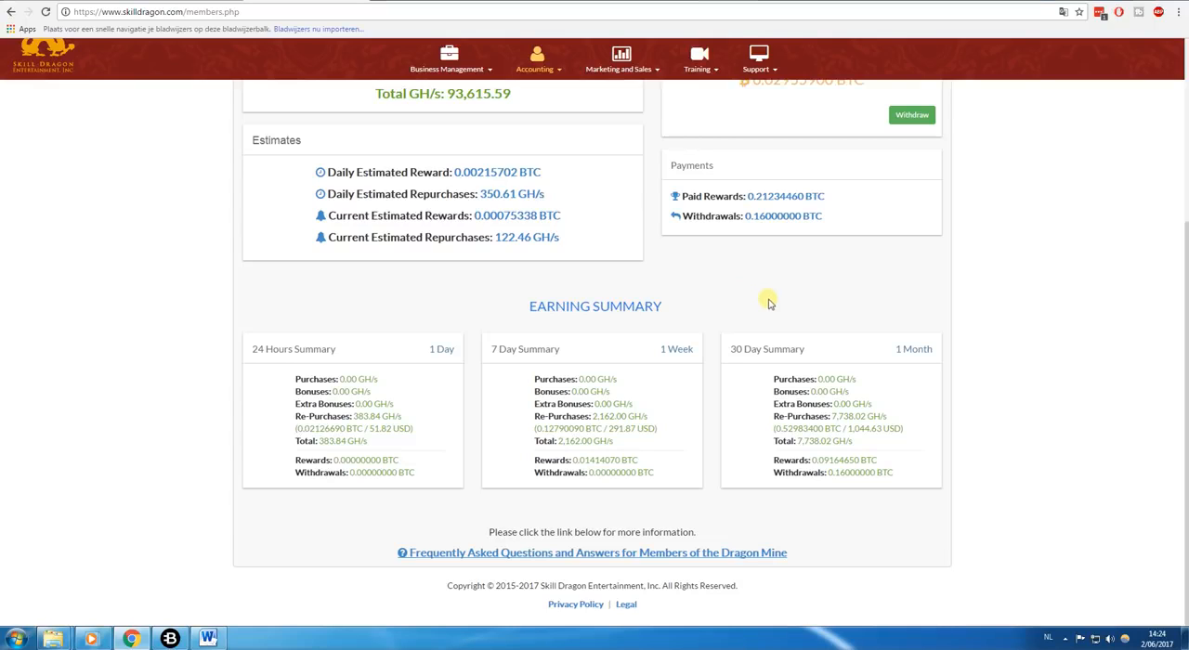
pyautogui.moveTo(724, 349)
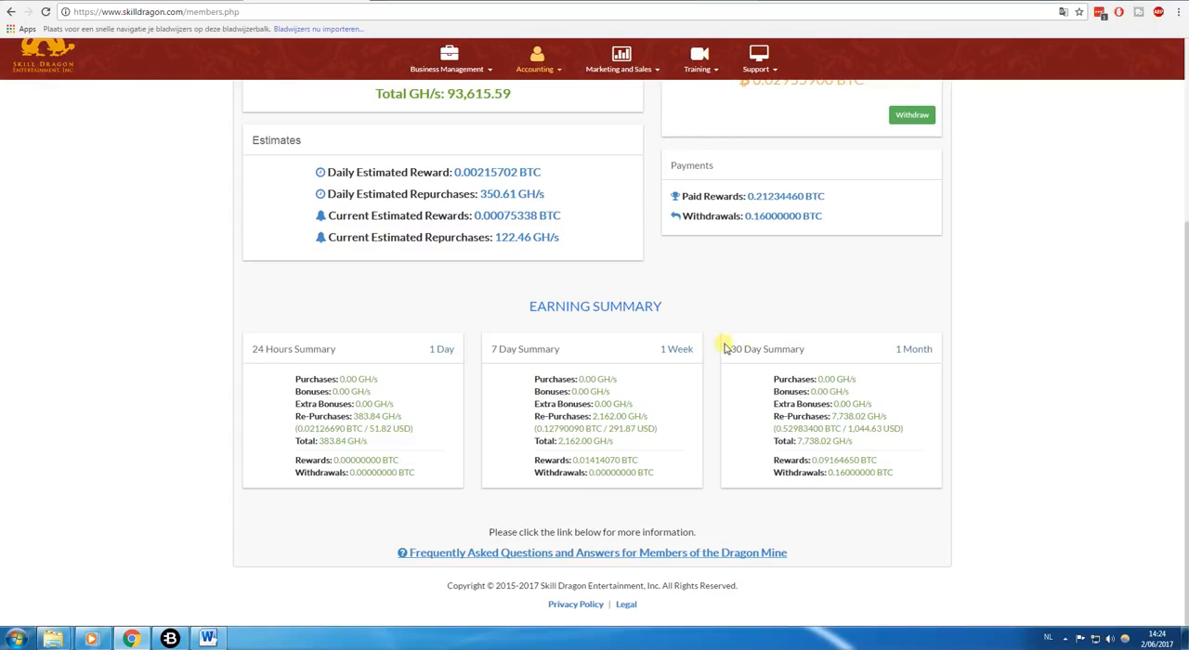
pyautogui.moveTo(800, 369)
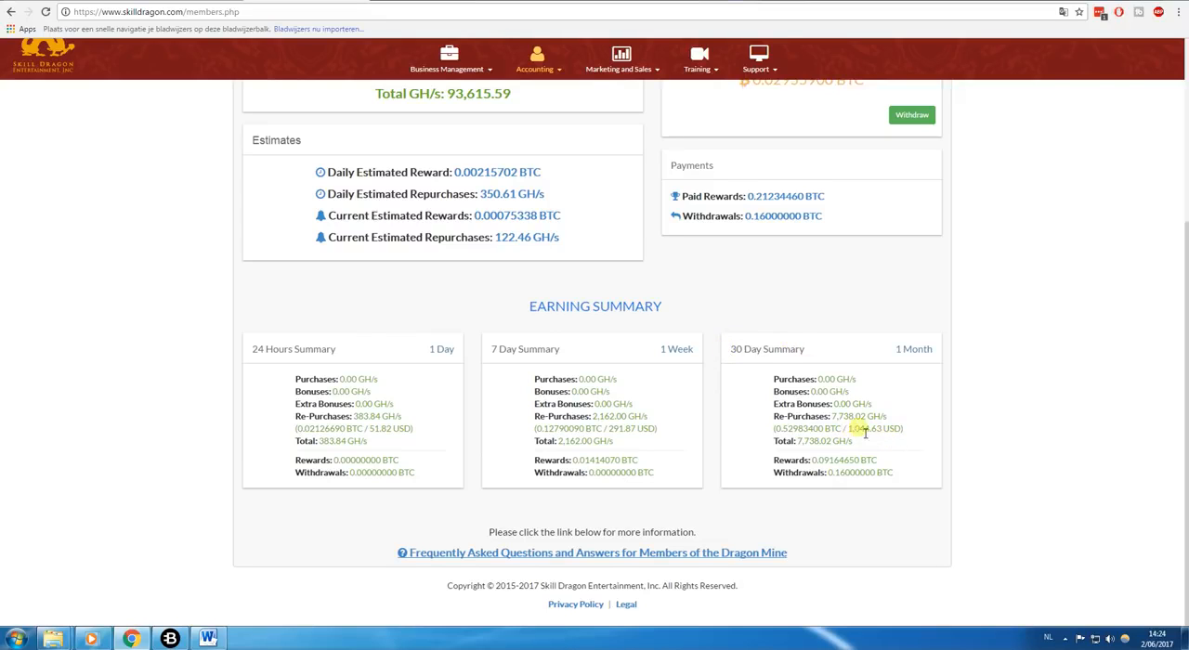
pyautogui.moveTo(832, 416)
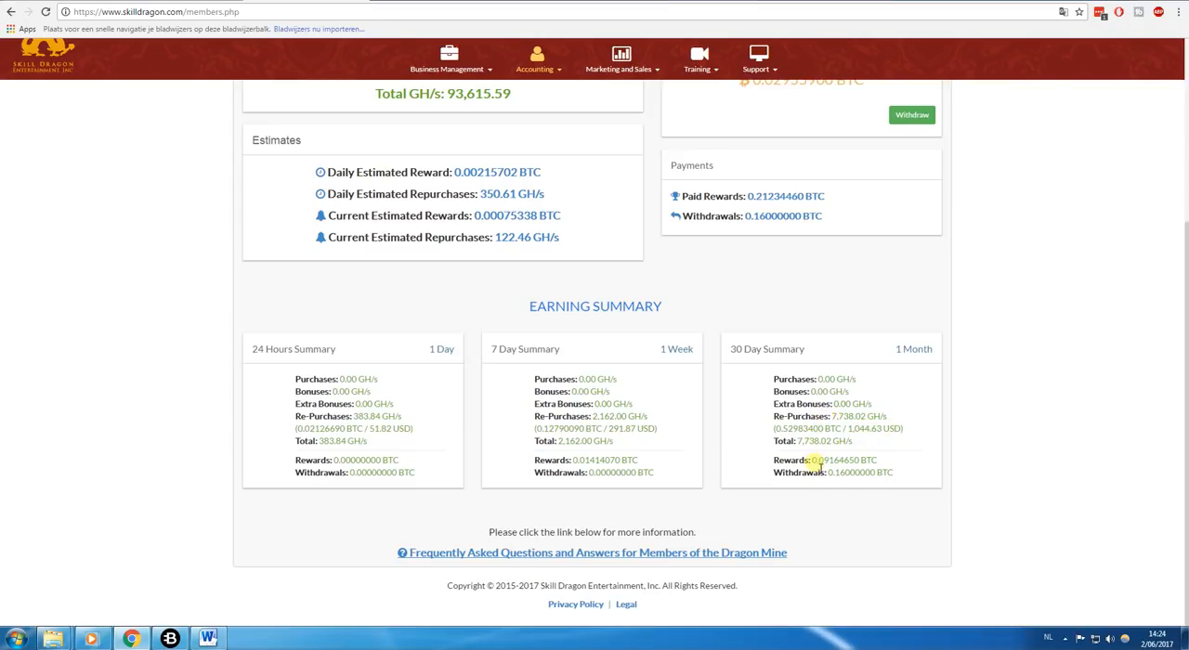
# - Launch Windows Calculator and enter the monthly reward decimal amount to start an operation
pyautogui.click(11, 639)
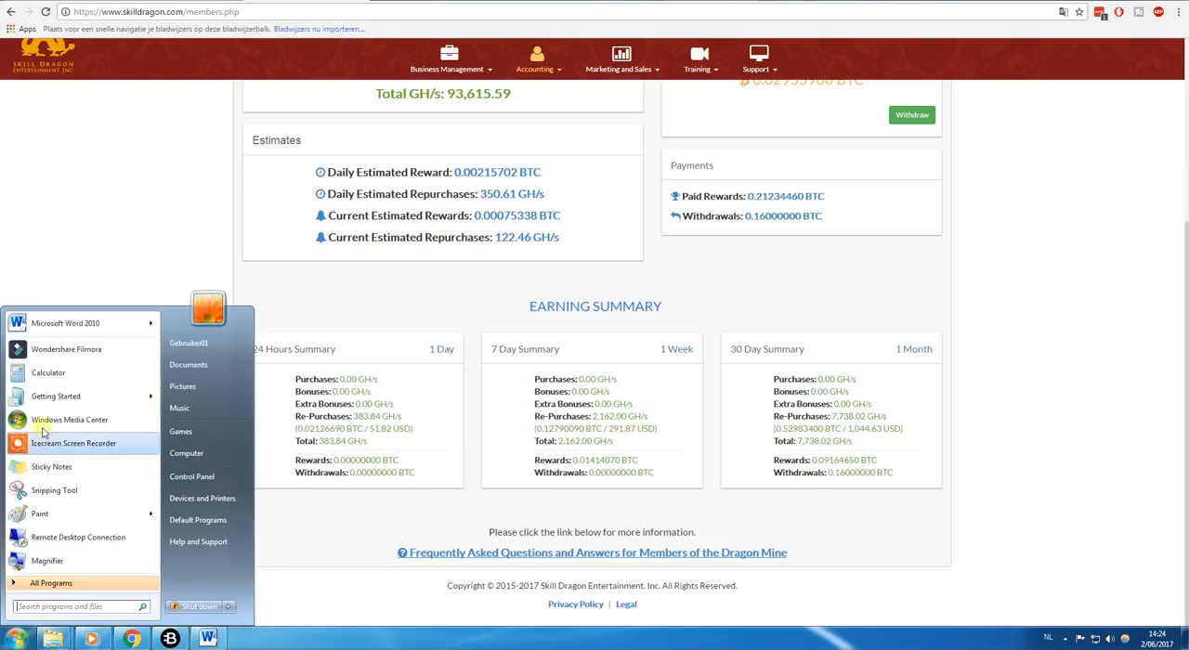
pyautogui.click(49, 371)
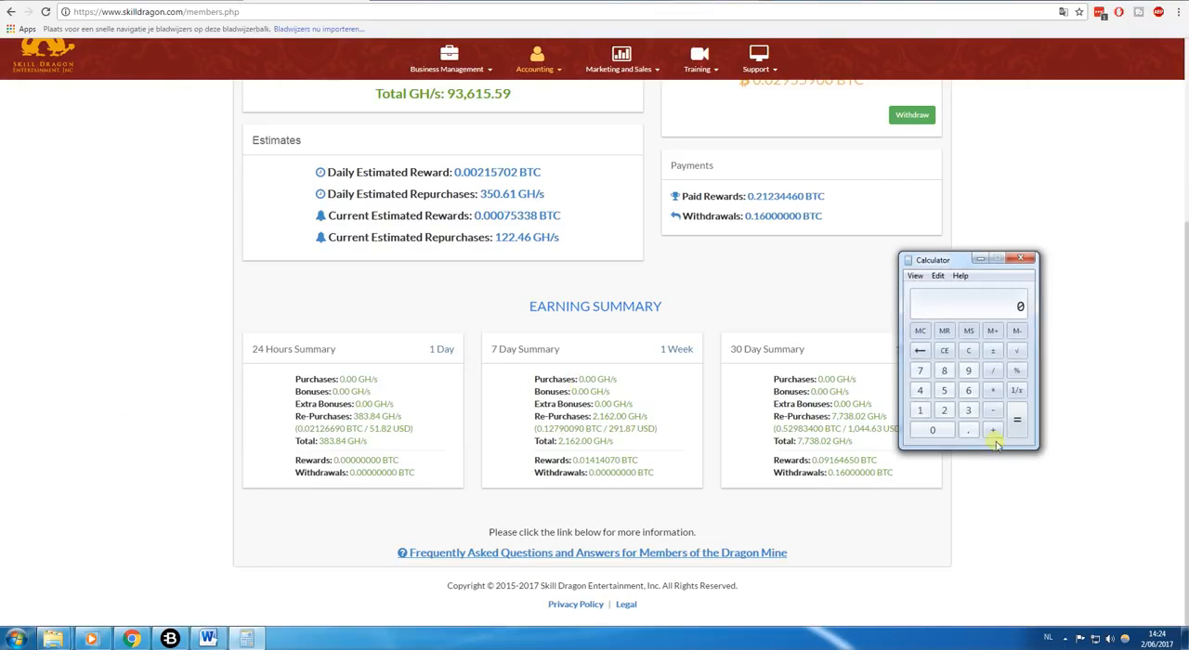
pyautogui.click(968, 430)
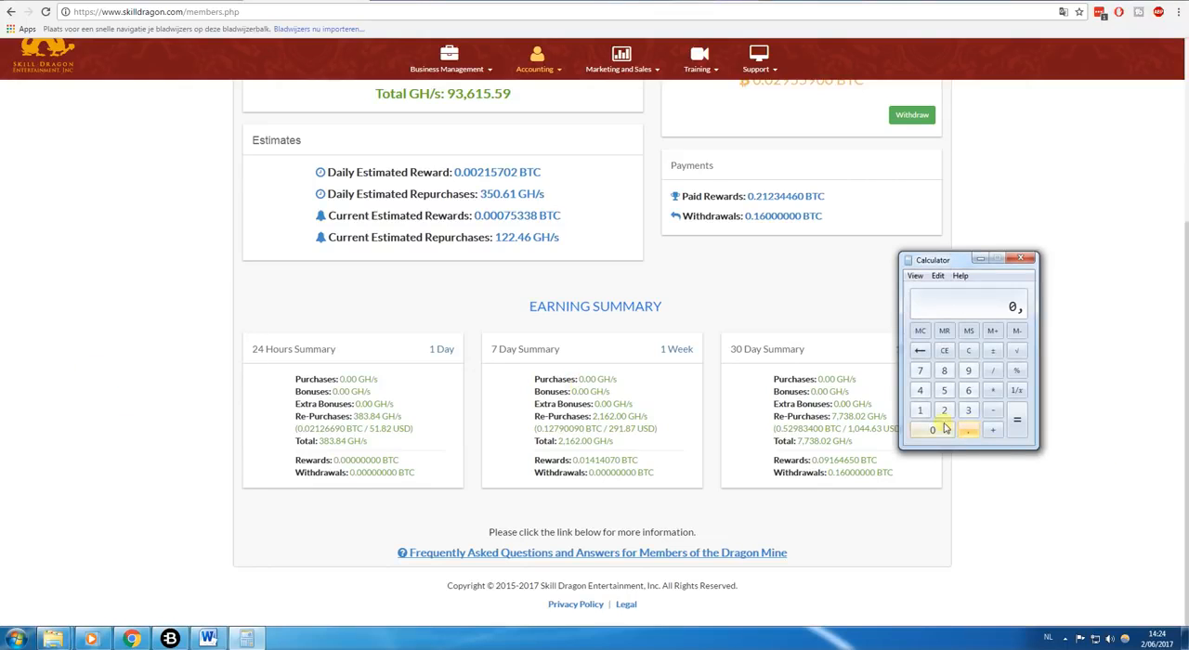
pyautogui.click(932, 429)
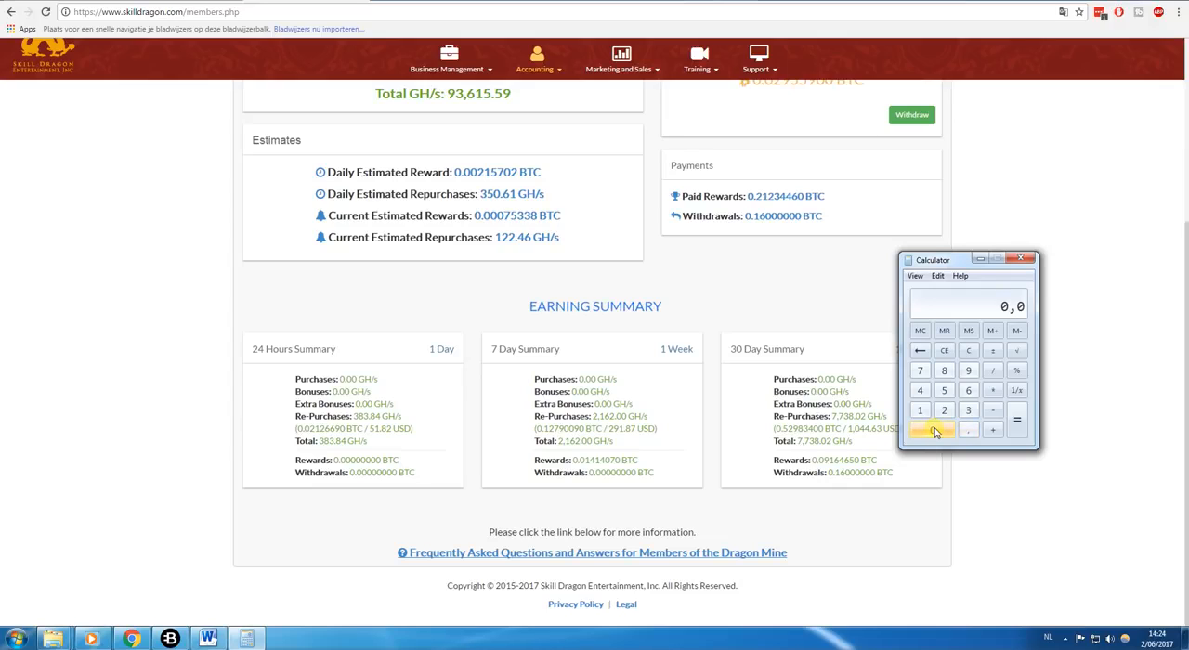
pyautogui.click(968, 369)
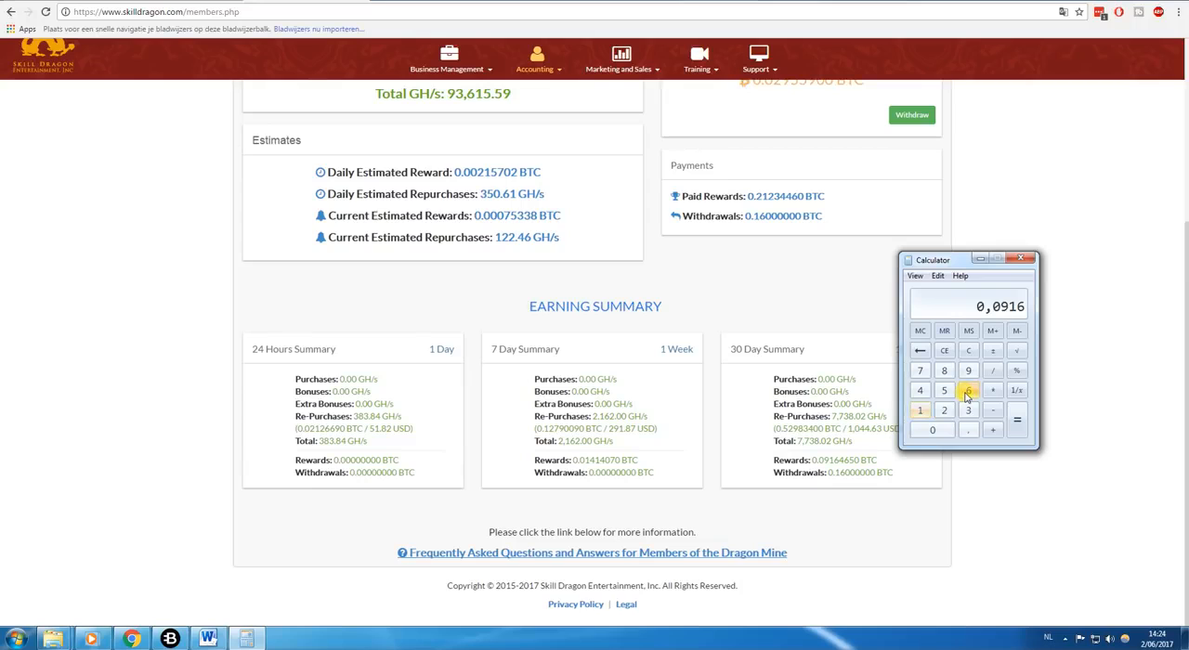
pyautogui.click(920, 390)
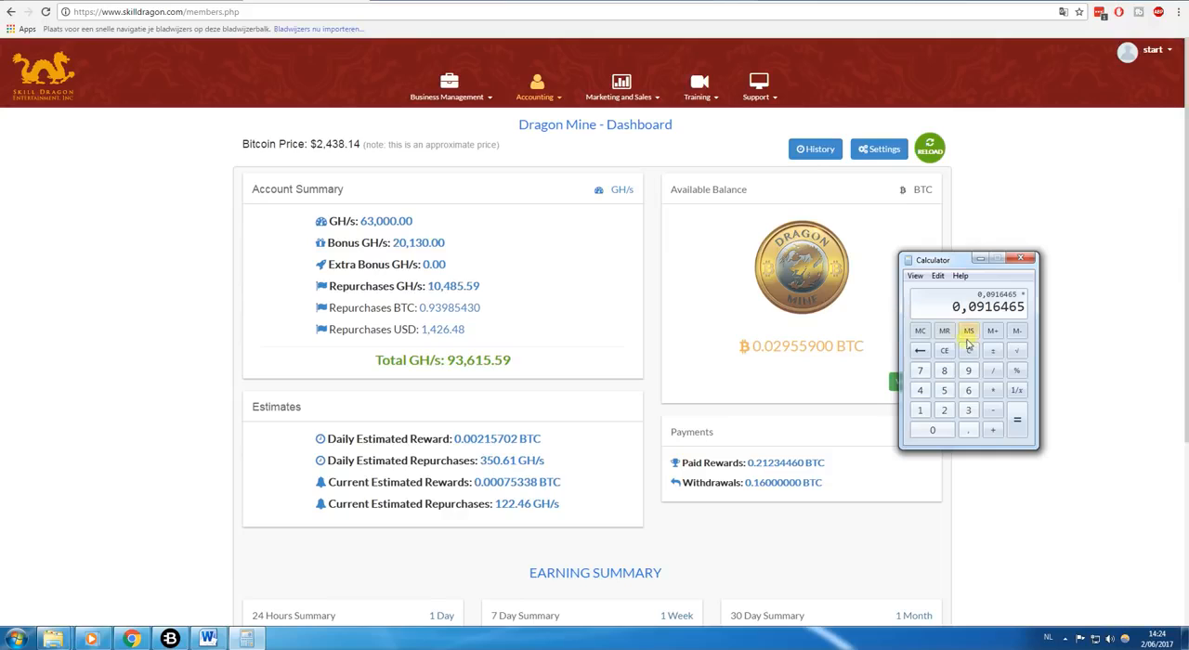
# - Enter the second number and add the next amount so the running total reads 1267,434167
pyautogui.click(943, 409)
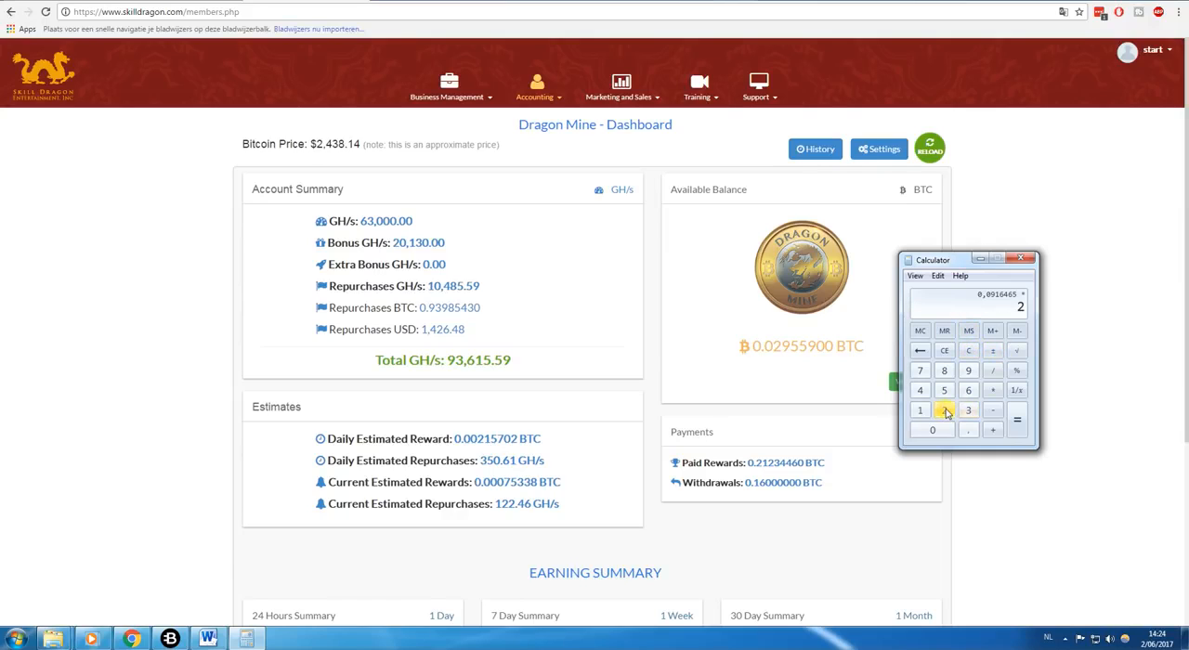
pyautogui.click(967, 409)
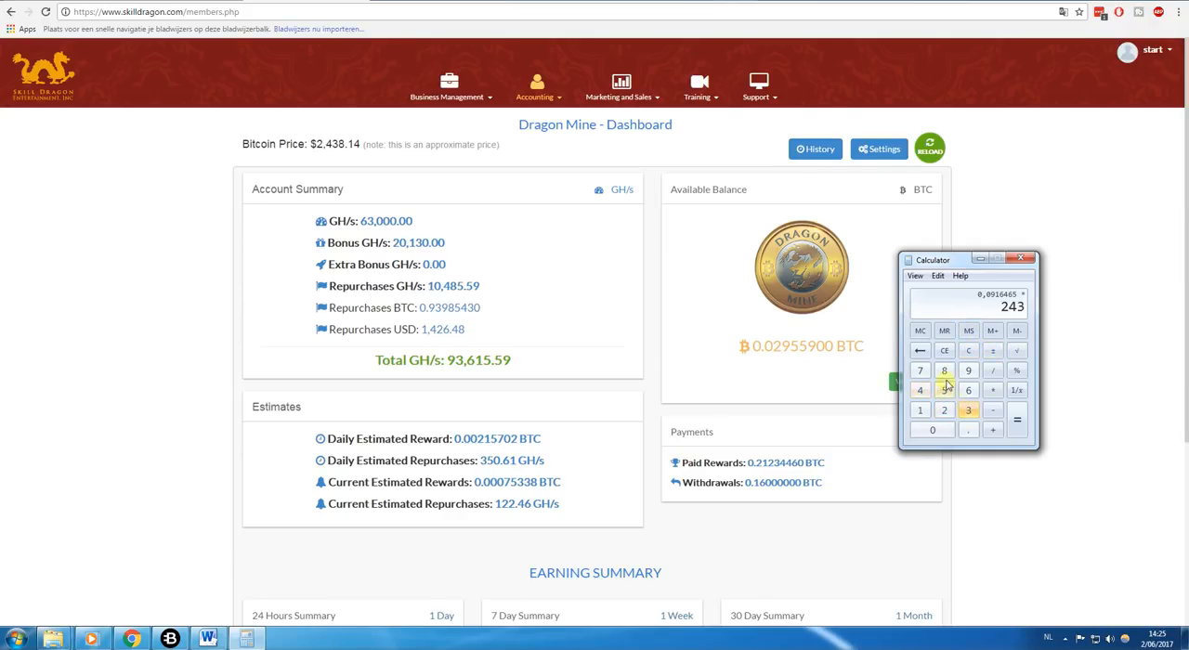
pyautogui.click(944, 330)
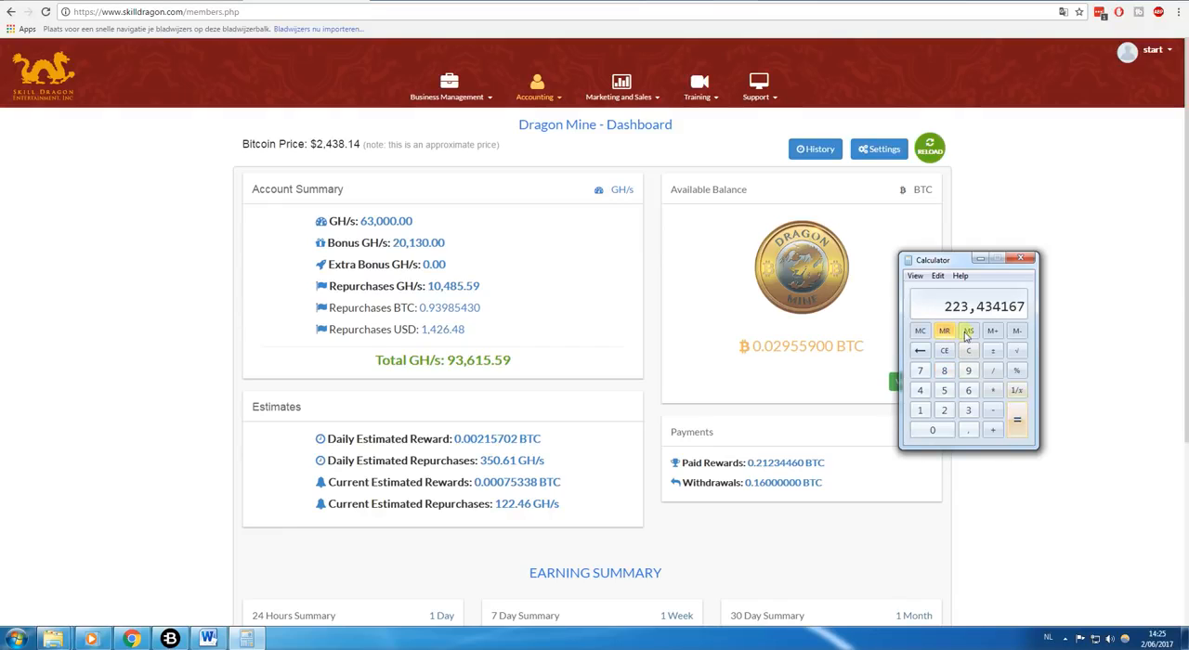
pyautogui.click(1019, 258)
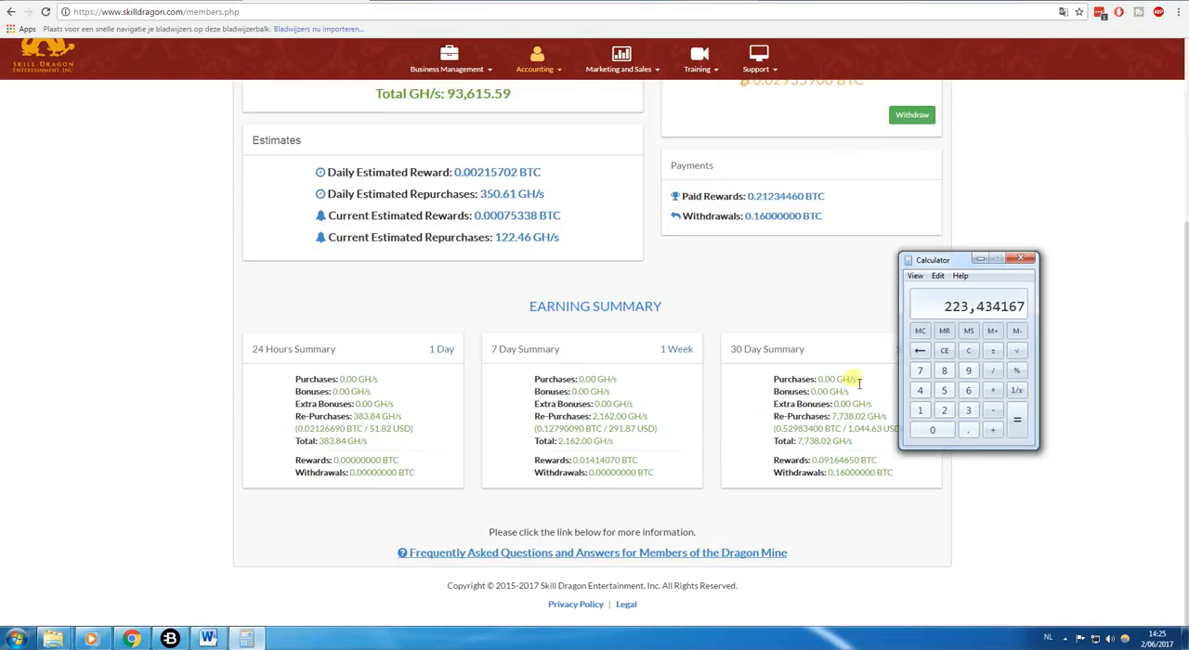
pyautogui.click(992, 390)
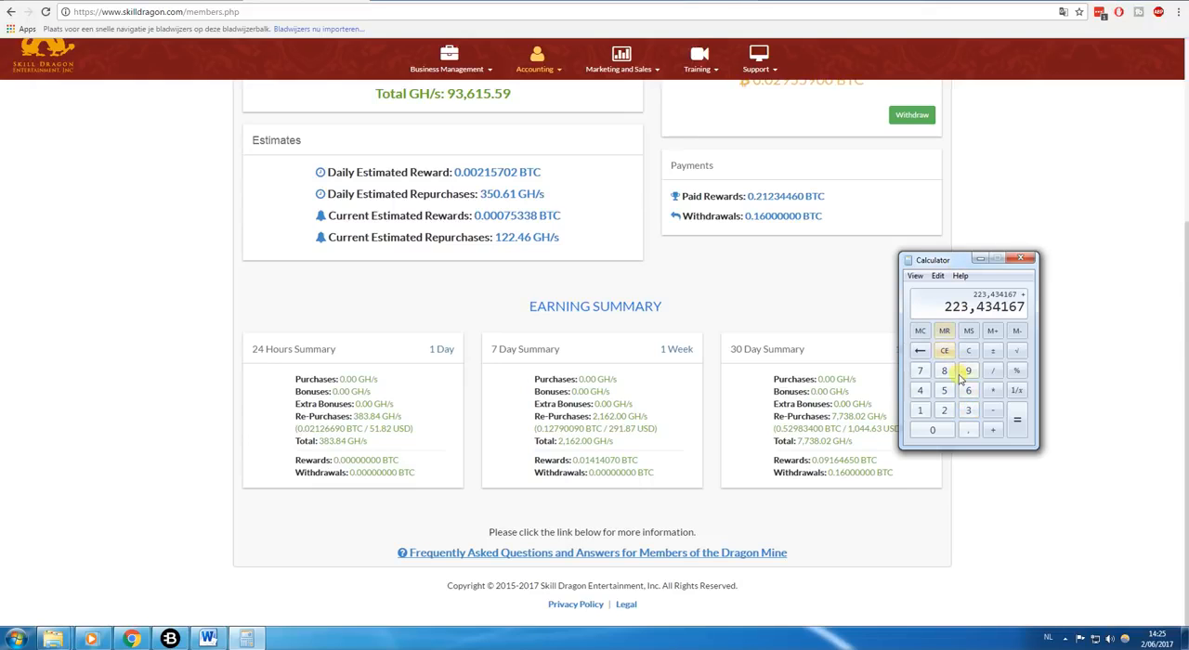
pyautogui.click(932, 429)
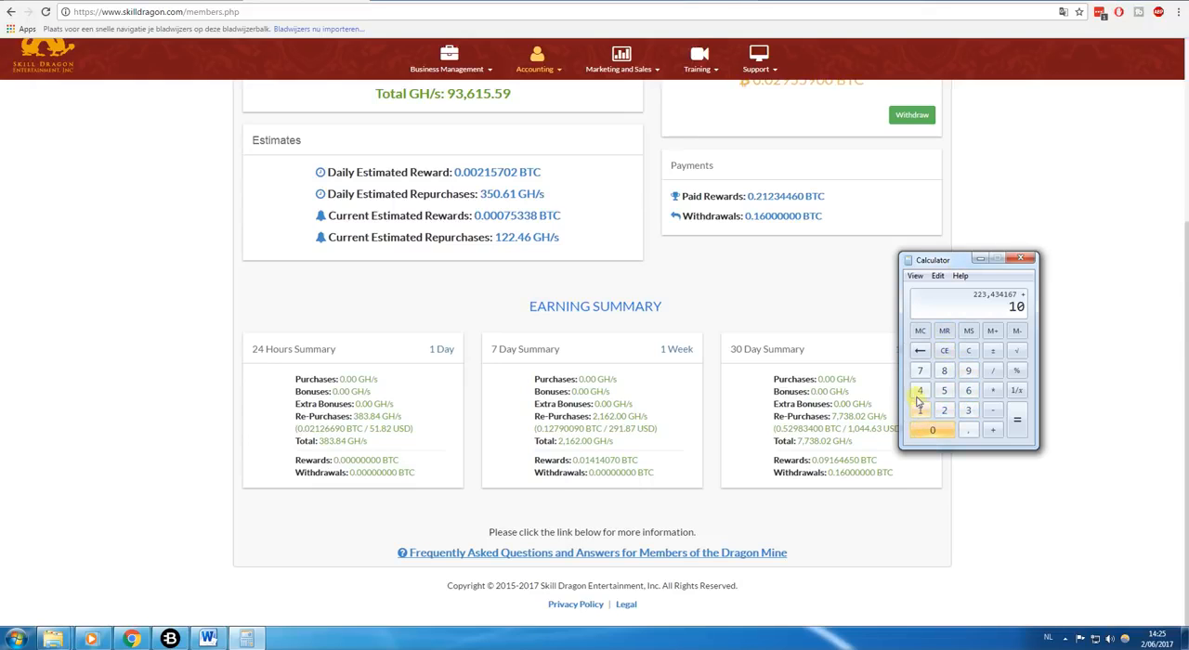
pyautogui.click(1016, 420)
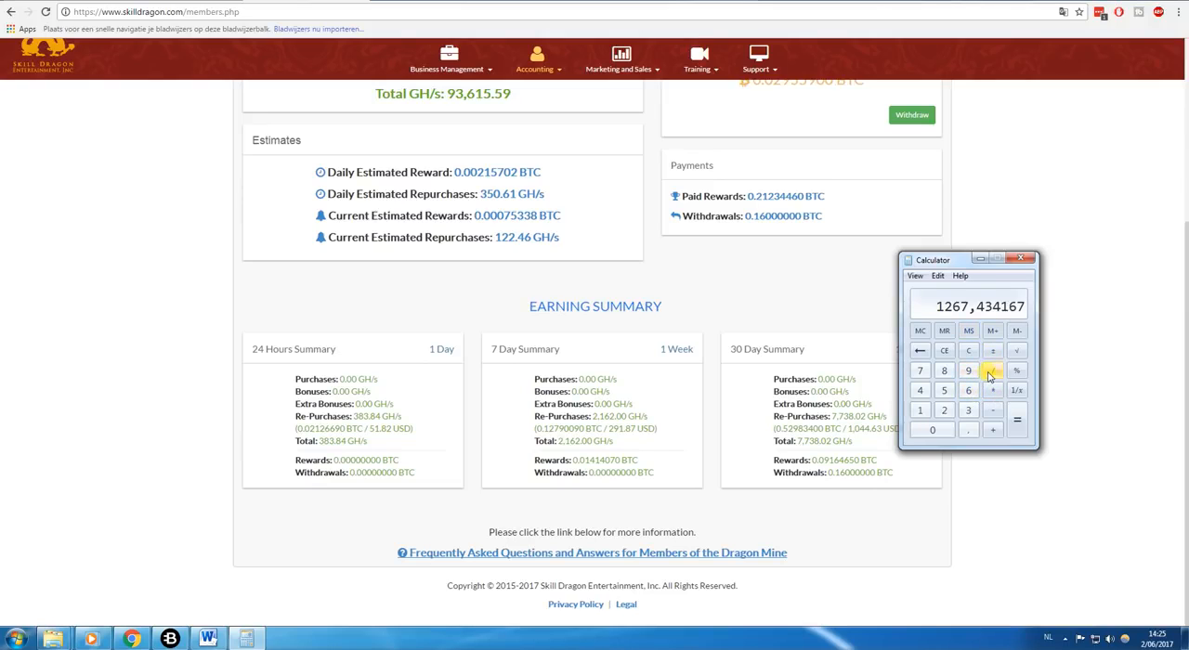
# - Divide the 1267,434167 total by 188 and read the result, then close Calculator
pyautogui.click(992, 369)
pyautogui.write('65')
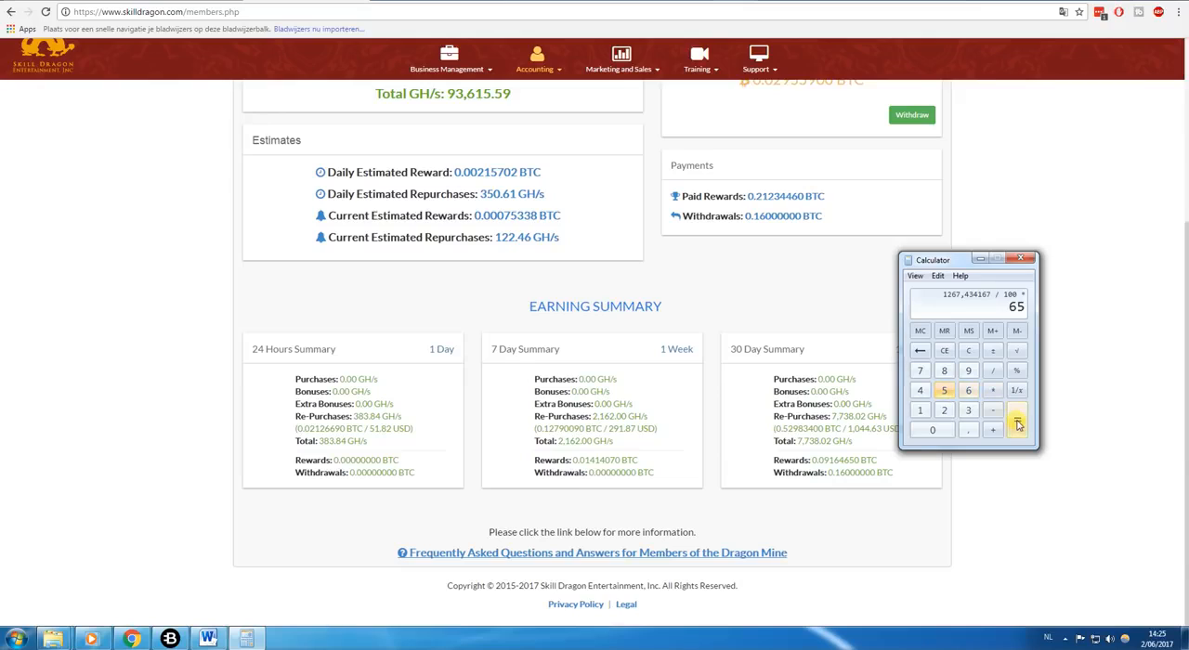
pyautogui.click(1016, 420)
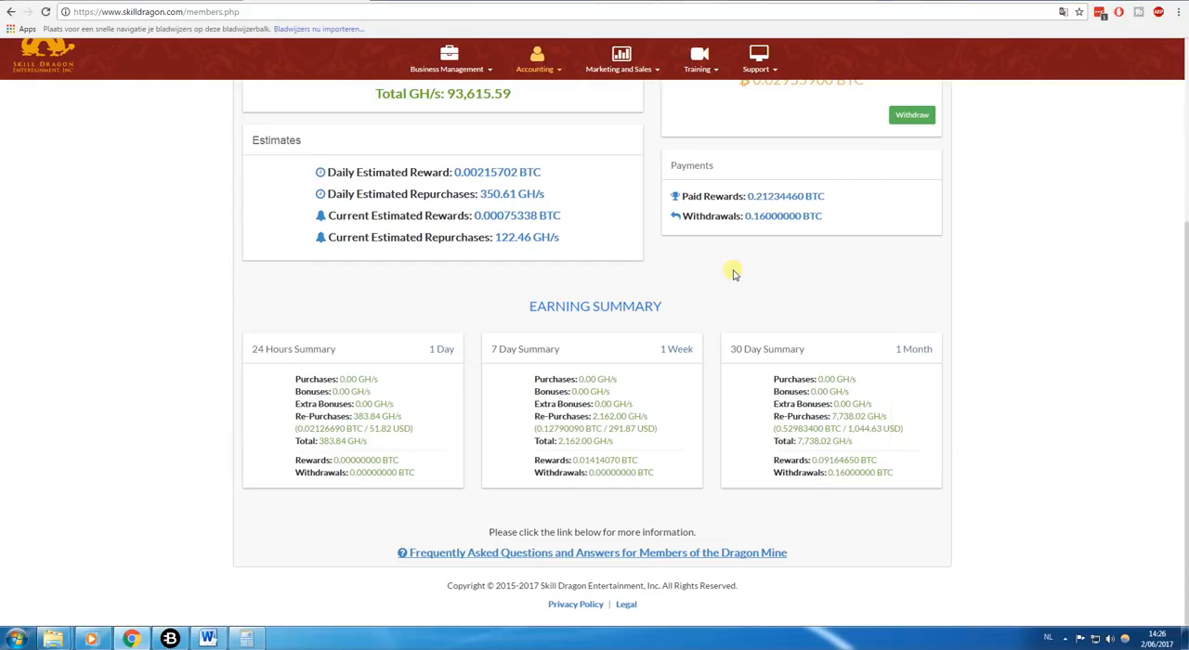
# - Go to Dragon Mine - Galaxy MultiMining and review the three current contract purchases at the bottom
pyautogui.click(537, 84)
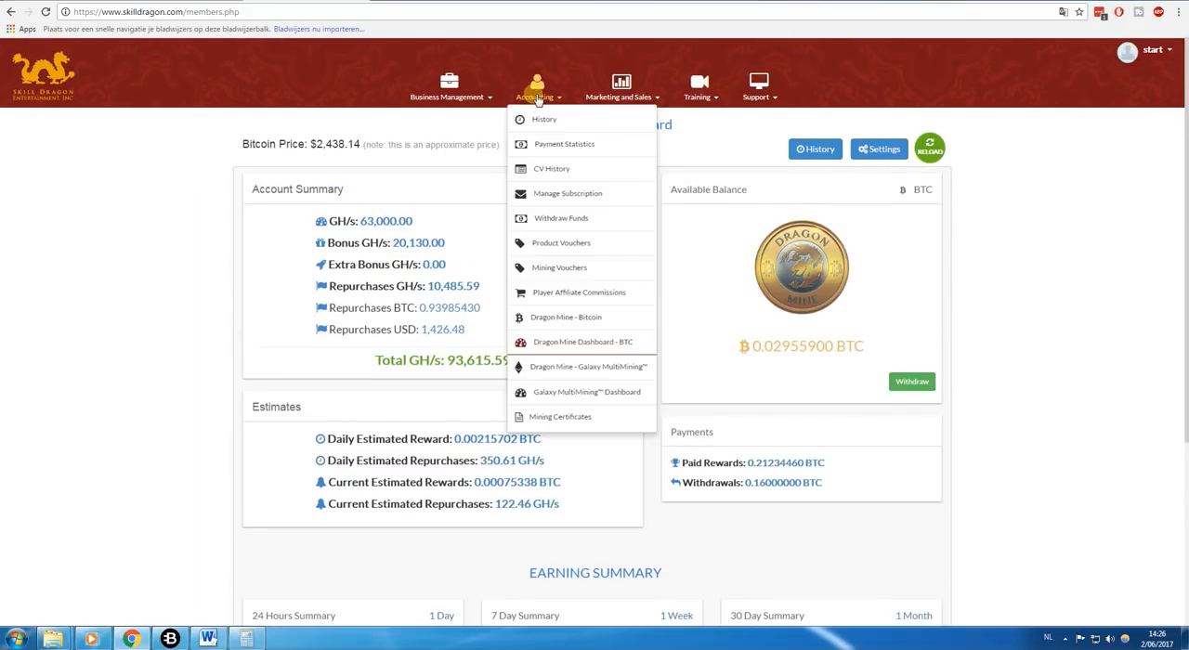
pyautogui.moveTo(585, 366)
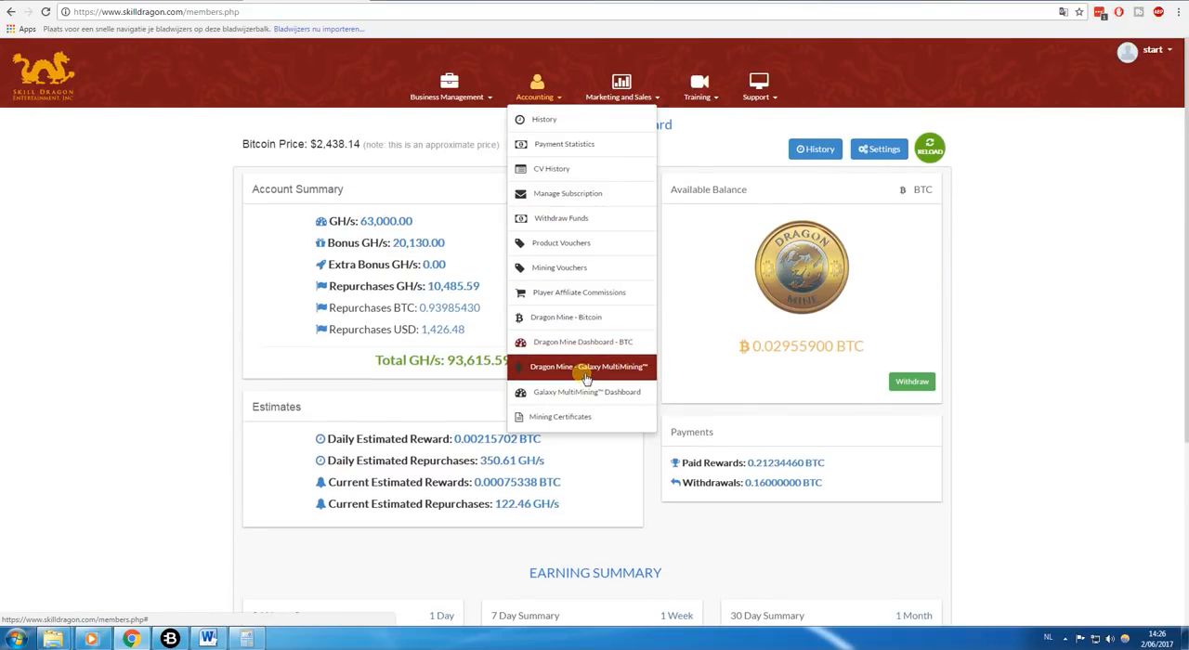
pyautogui.click(587, 366)
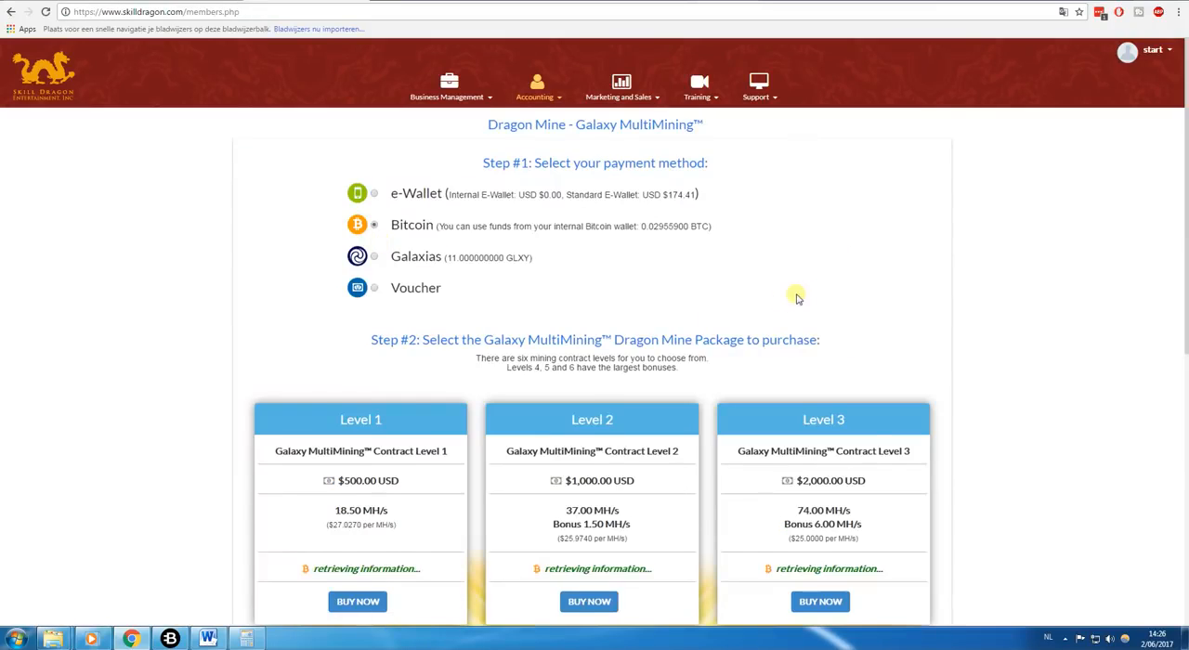
pyautogui.scroll(-3)
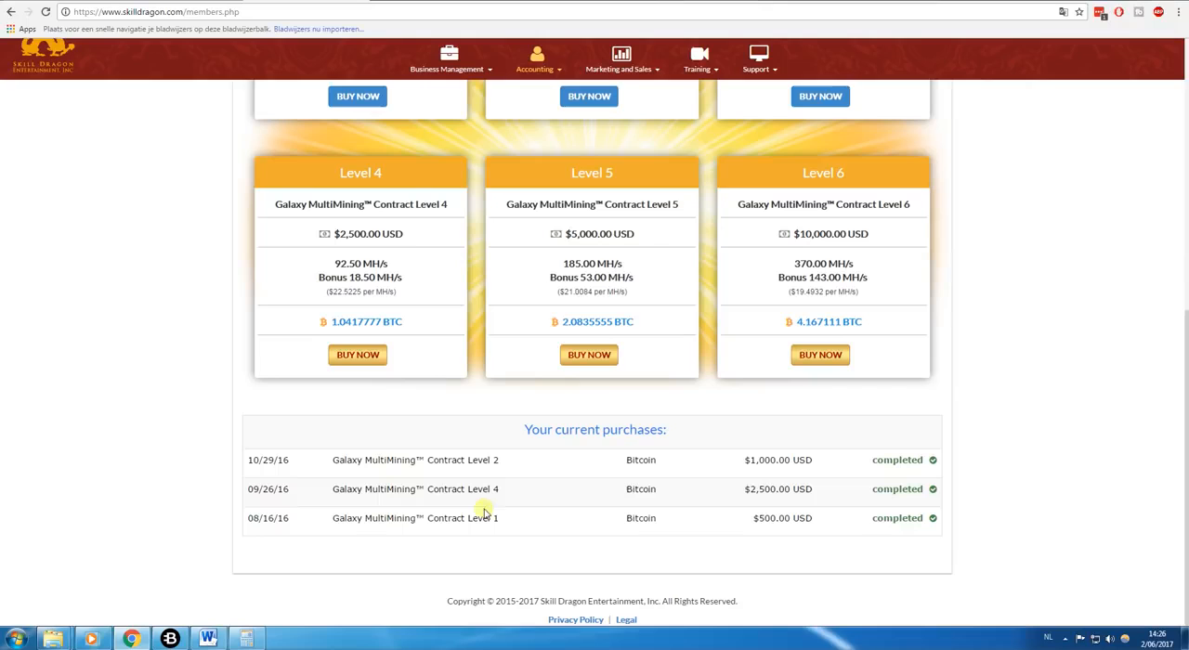
pyautogui.moveTo(403, 533)
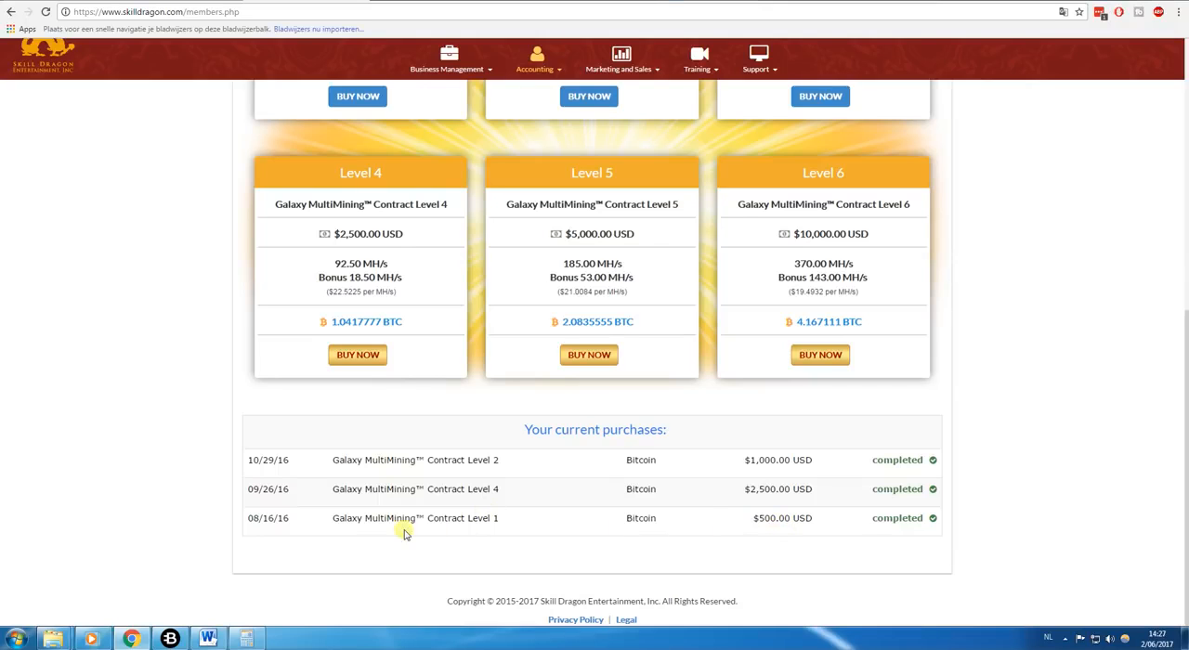
pyautogui.moveTo(743, 492)
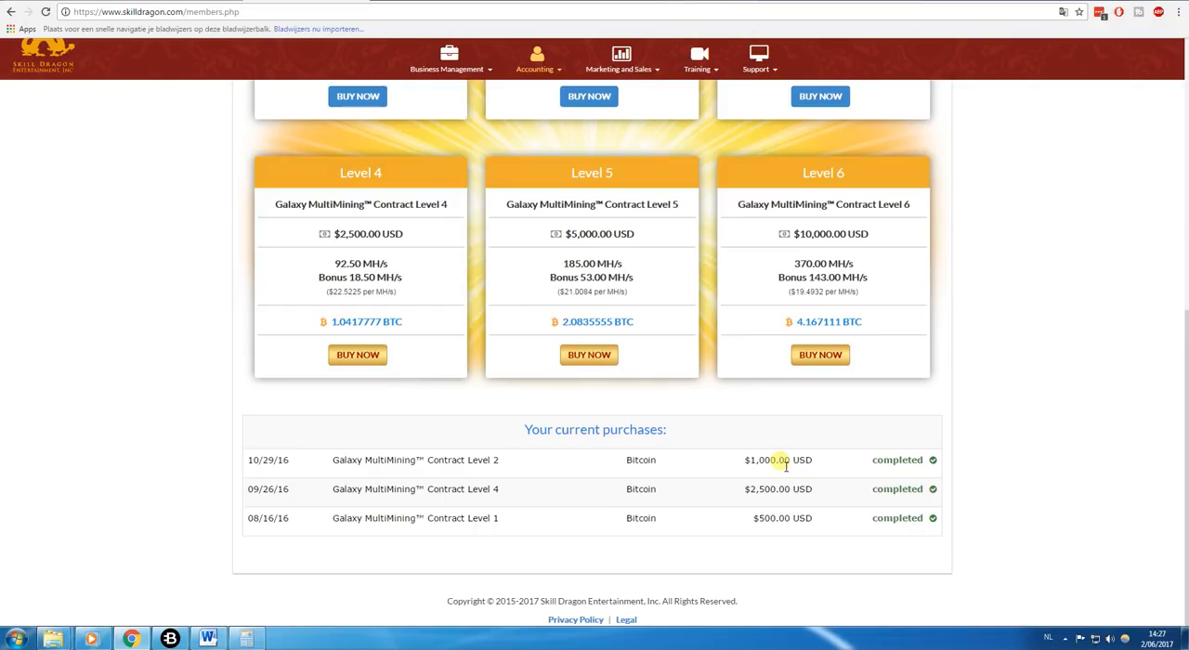
pyautogui.scroll(3)
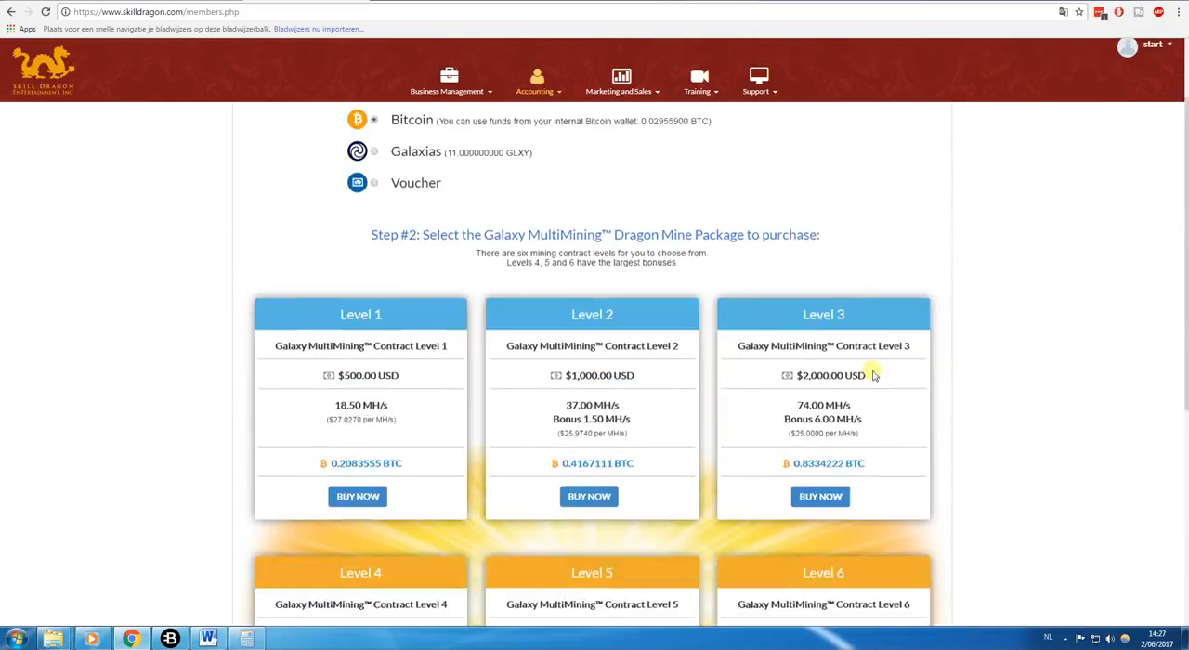
pyautogui.click(537, 91)
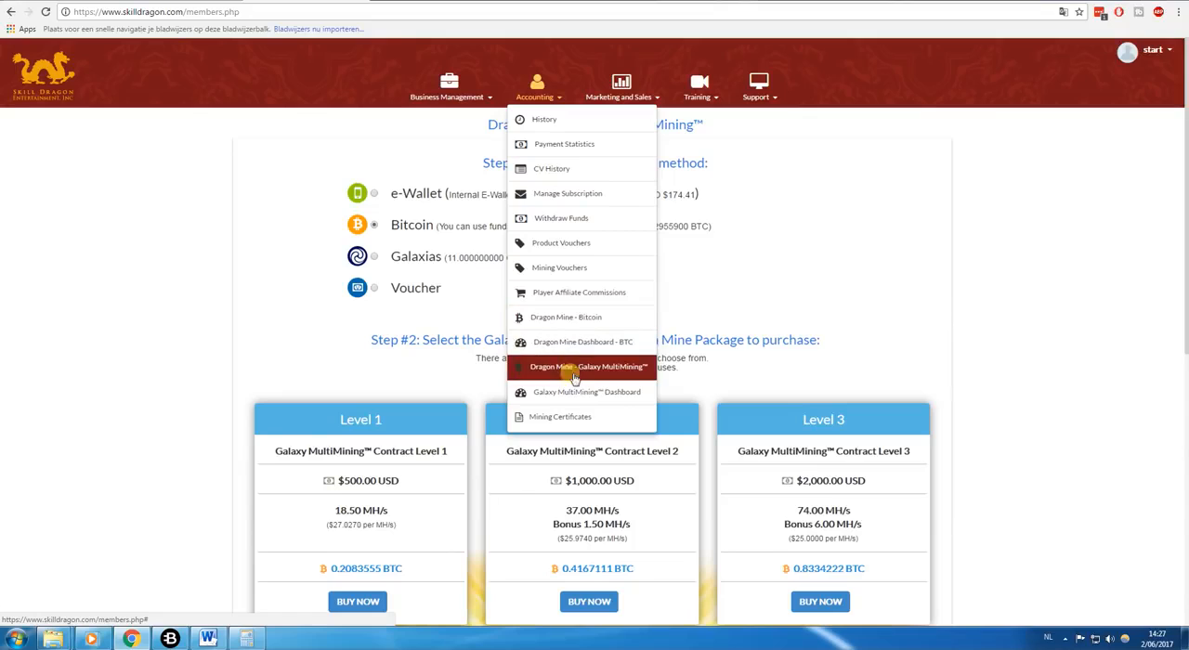
# - Review the Galaxy MultiMining Dashboard's ETH earning summary and restore Calculator alongside it
pyautogui.click(585, 368)
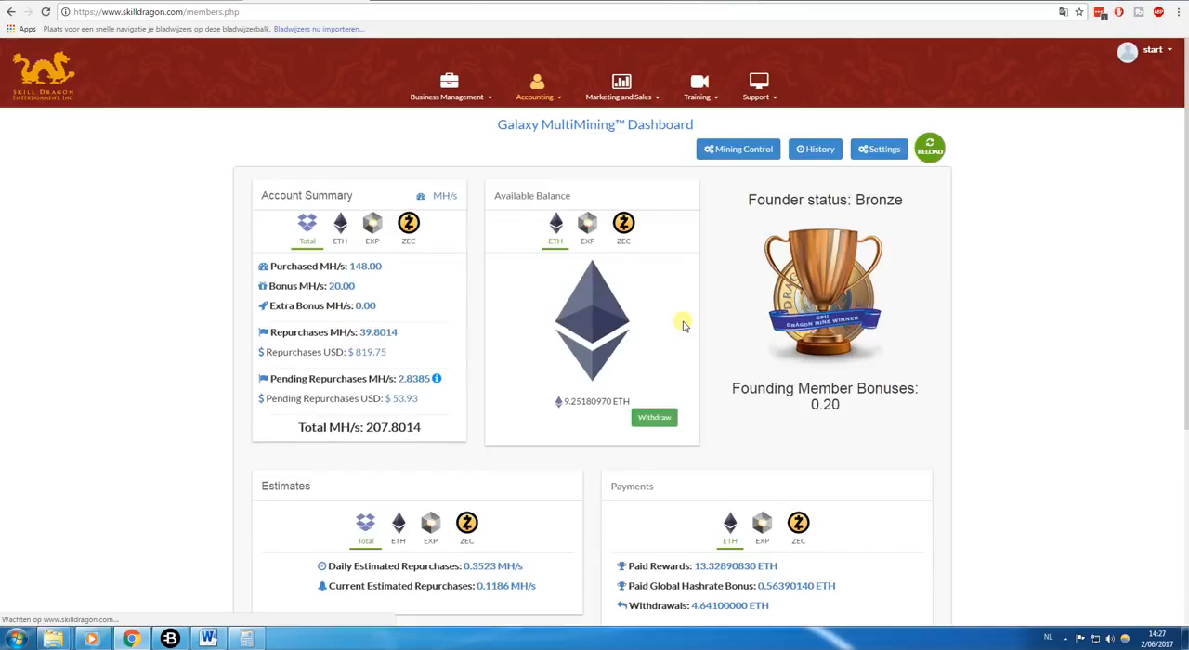
pyautogui.scroll(-3)
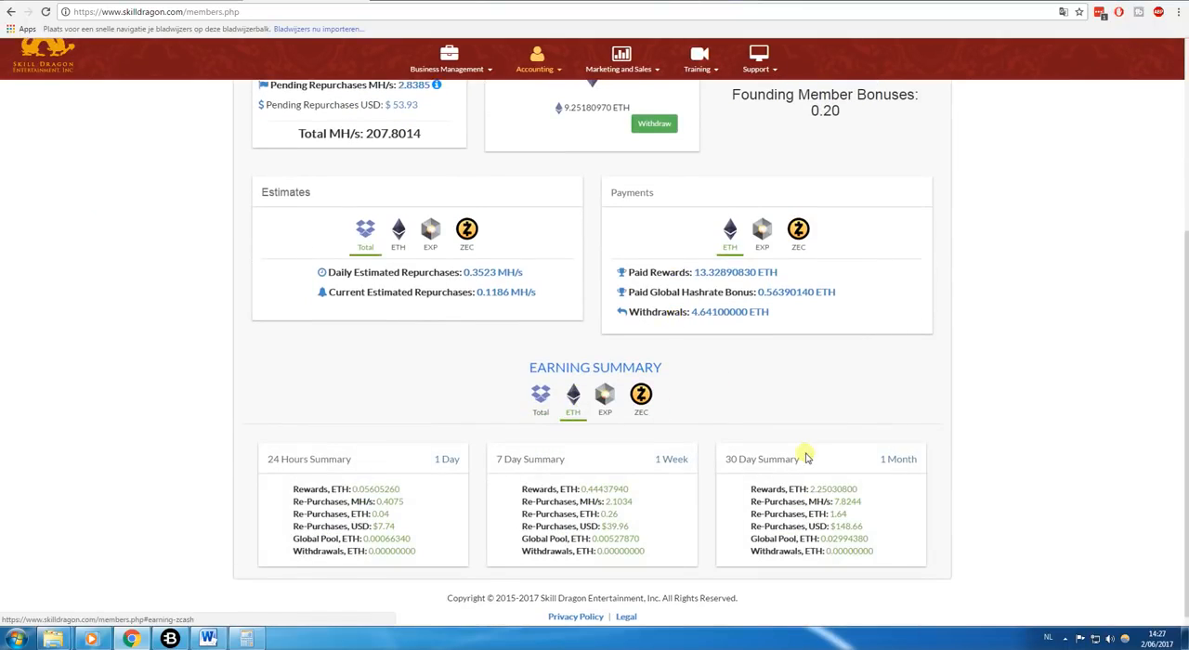
pyautogui.moveTo(810, 424)
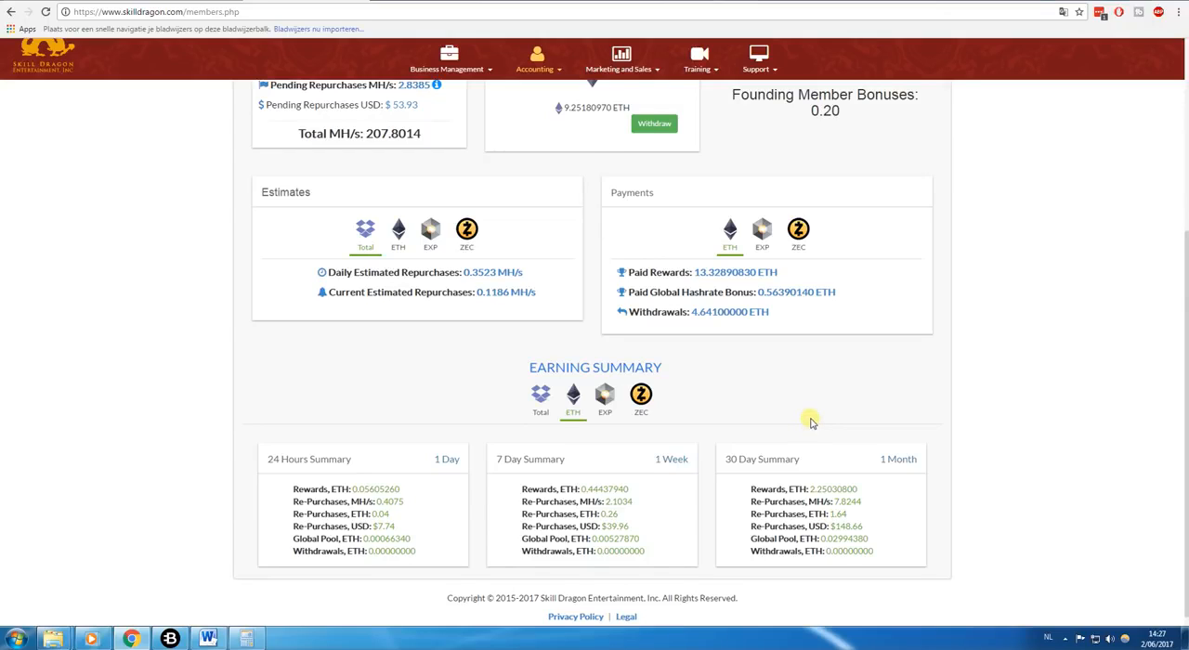
pyautogui.moveTo(804, 412)
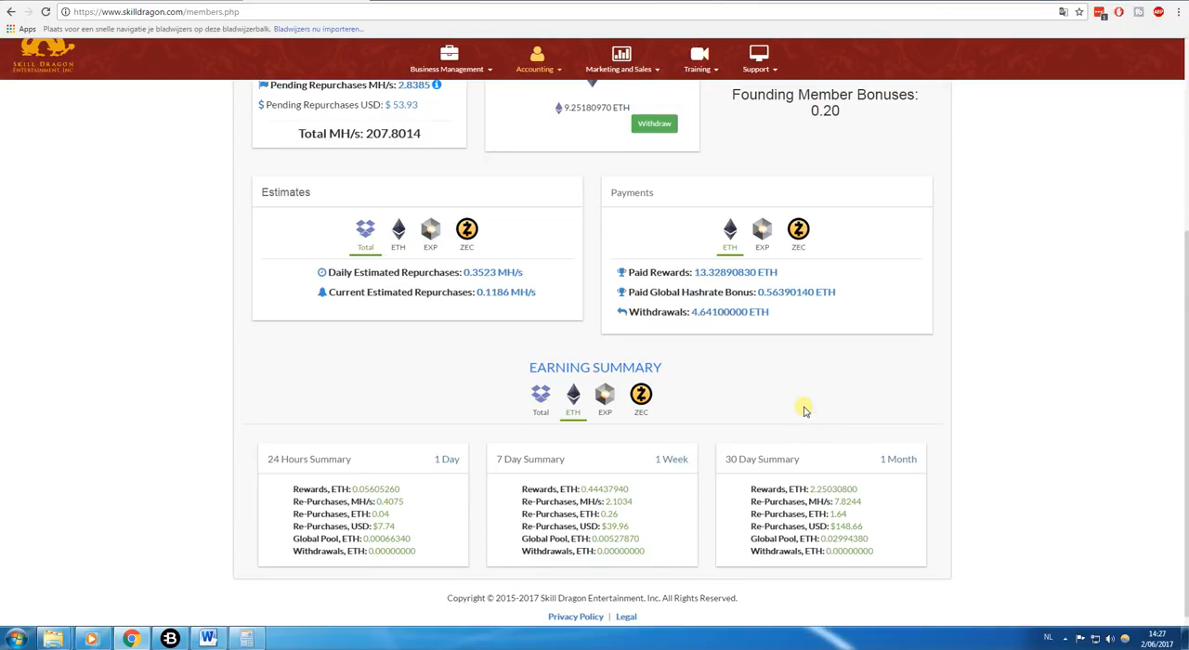
pyautogui.click(247, 639)
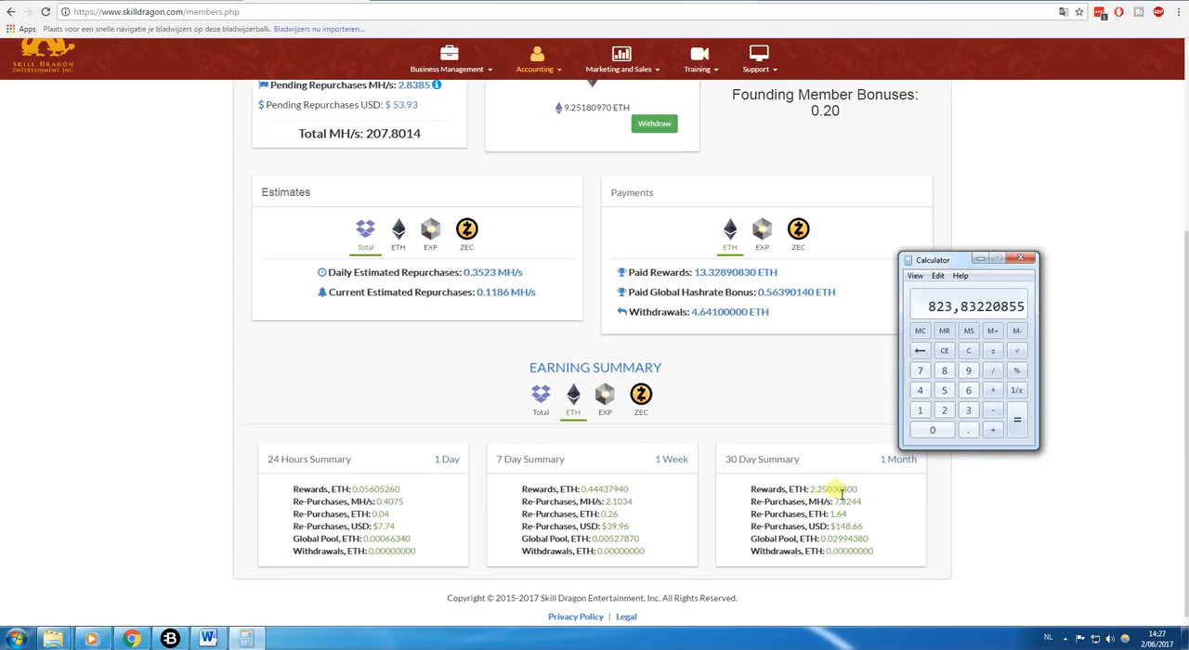
# - Multiply the 30-day ETH reward 2,250308 by 226 to get 508,569608 and begin adding to it
pyautogui.click(969, 350)
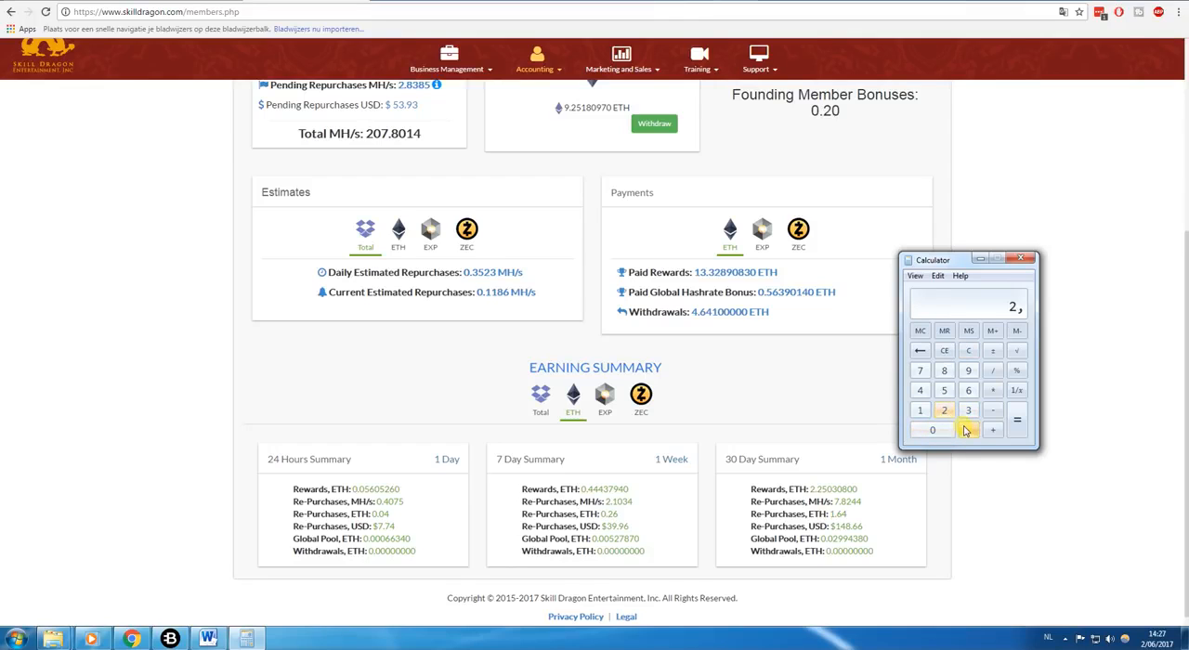
pyautogui.click(944, 390)
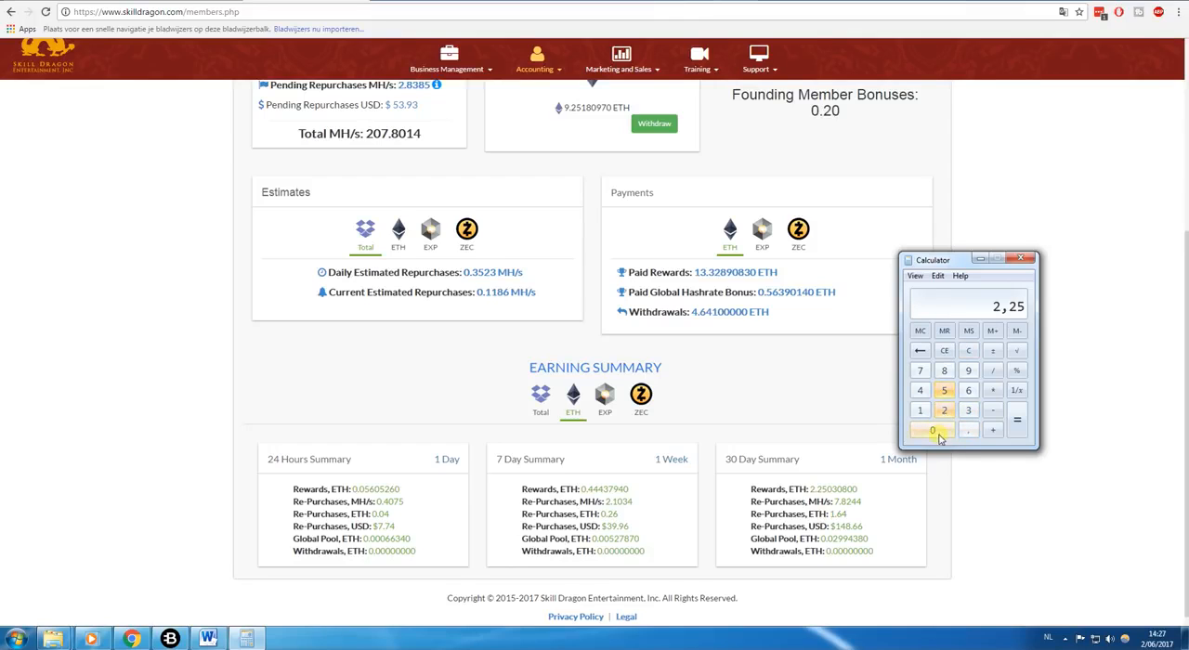
pyautogui.click(932, 429)
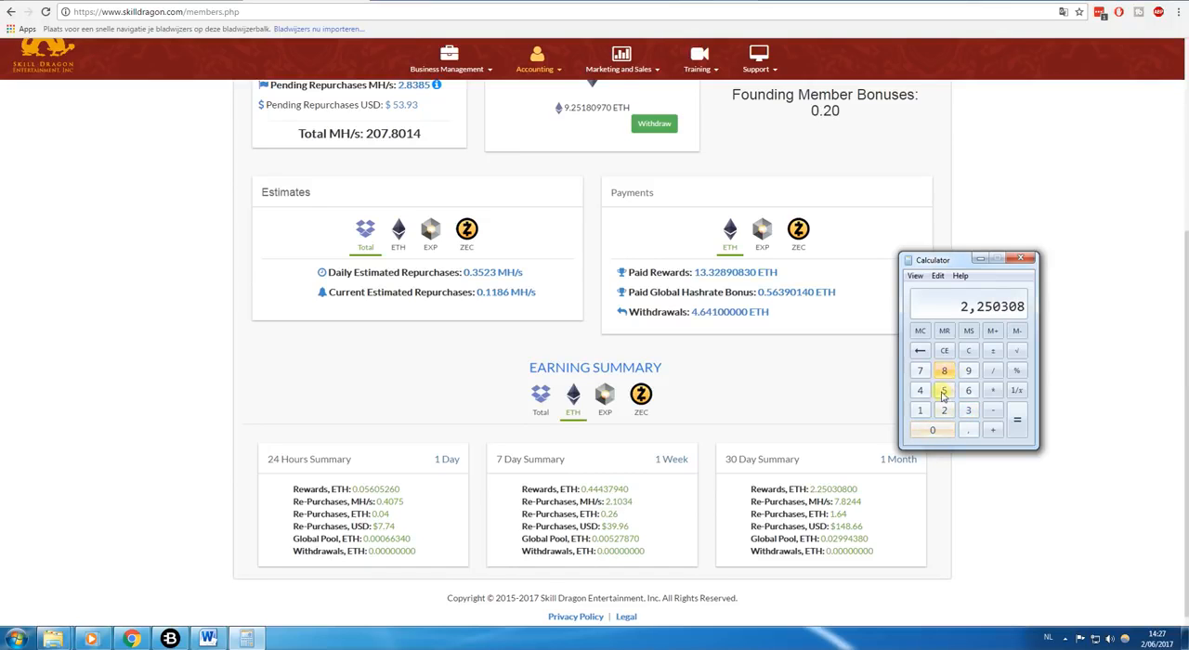
pyautogui.click(1019, 258)
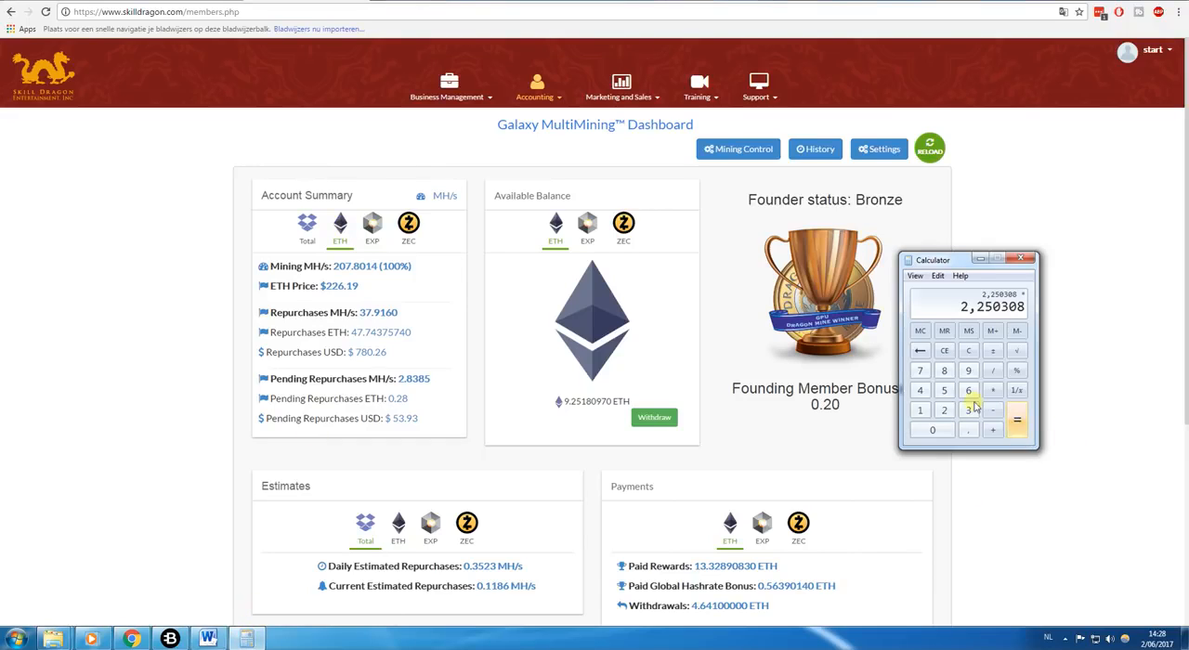
pyautogui.click(967, 390)
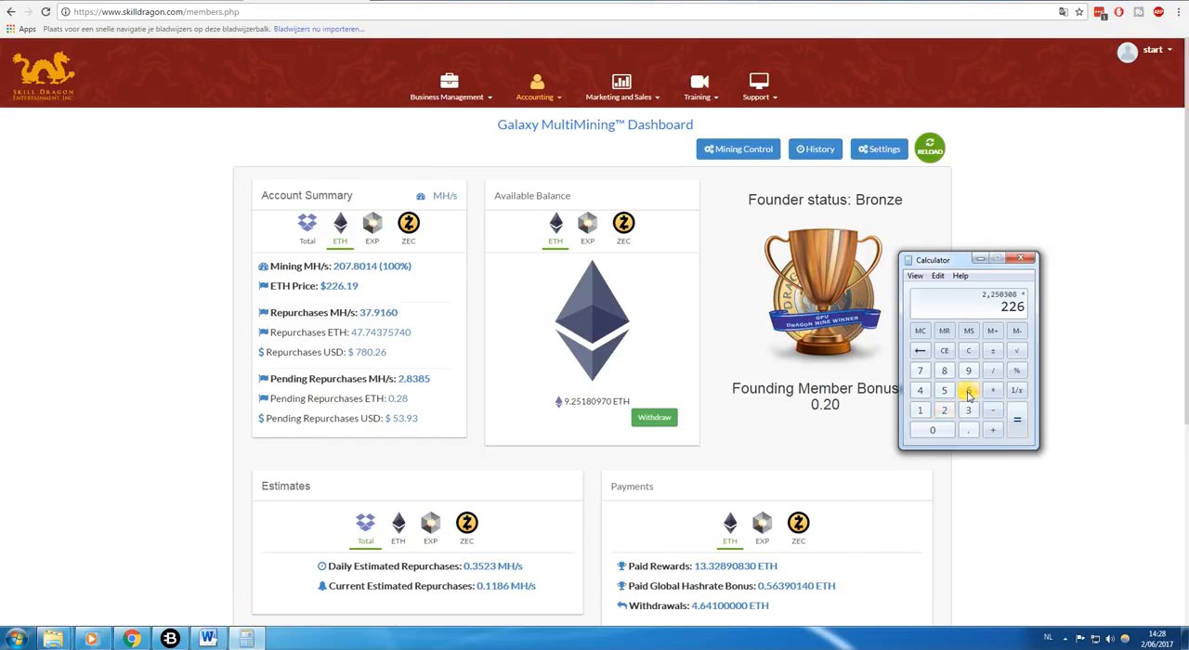
pyautogui.click(1016, 420)
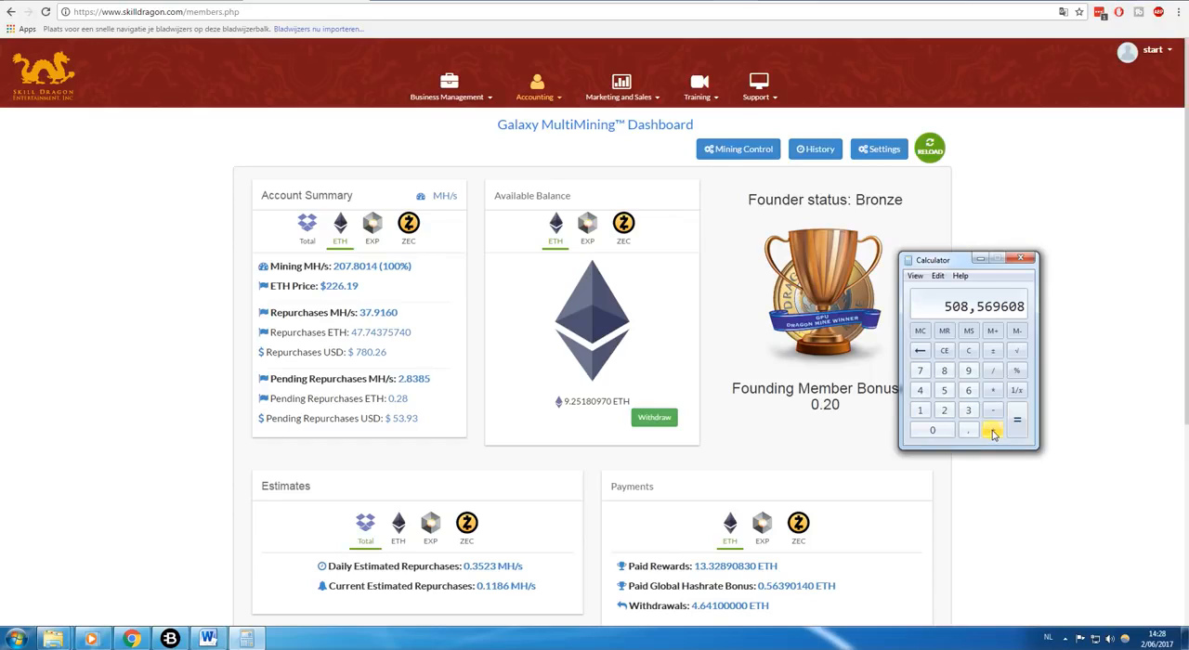
pyautogui.click(992, 390)
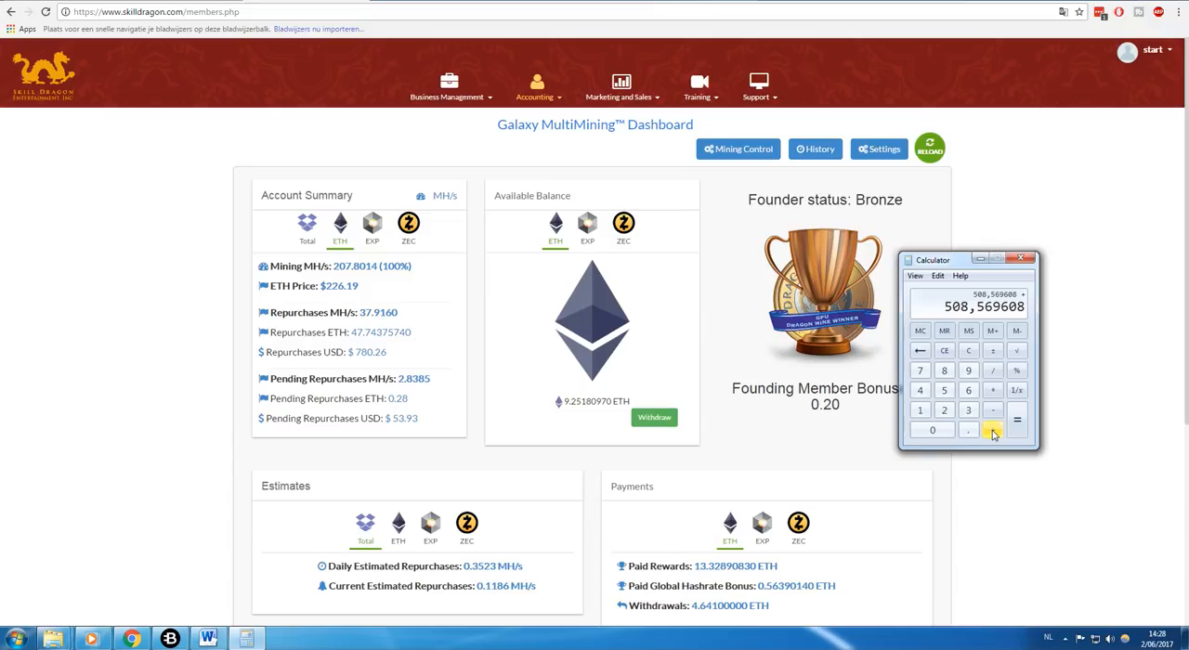
pyautogui.moveTo(943, 369)
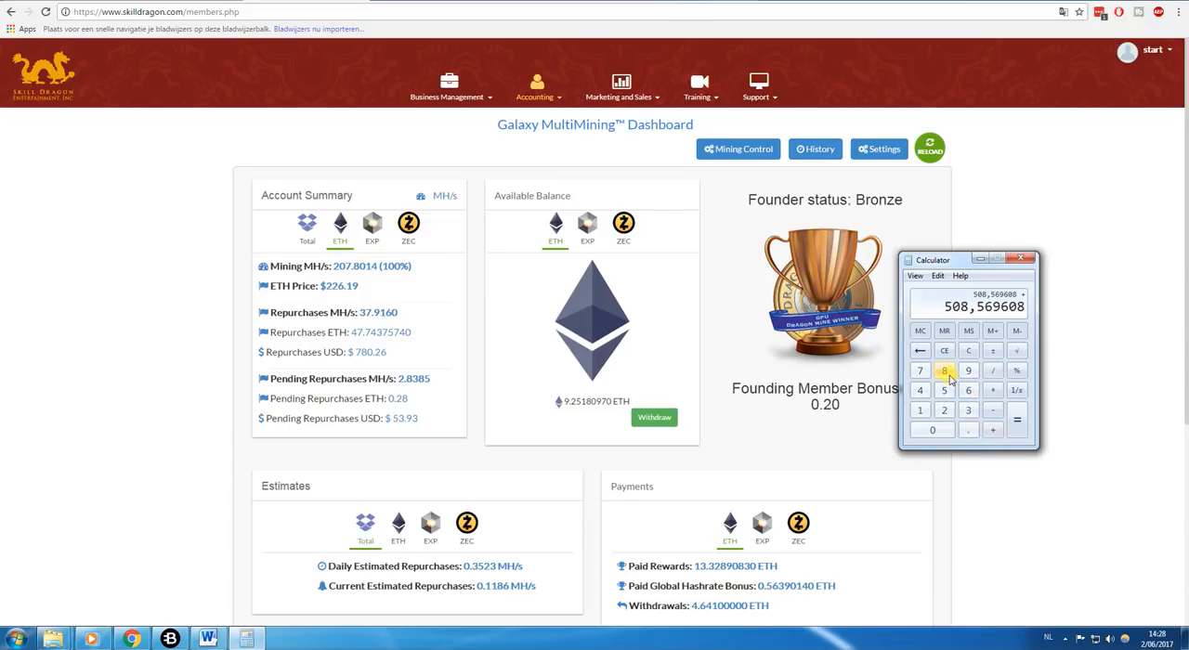
# - Add 823 to reach 1331,569608, then clear the display to 0
pyautogui.click(944, 409)
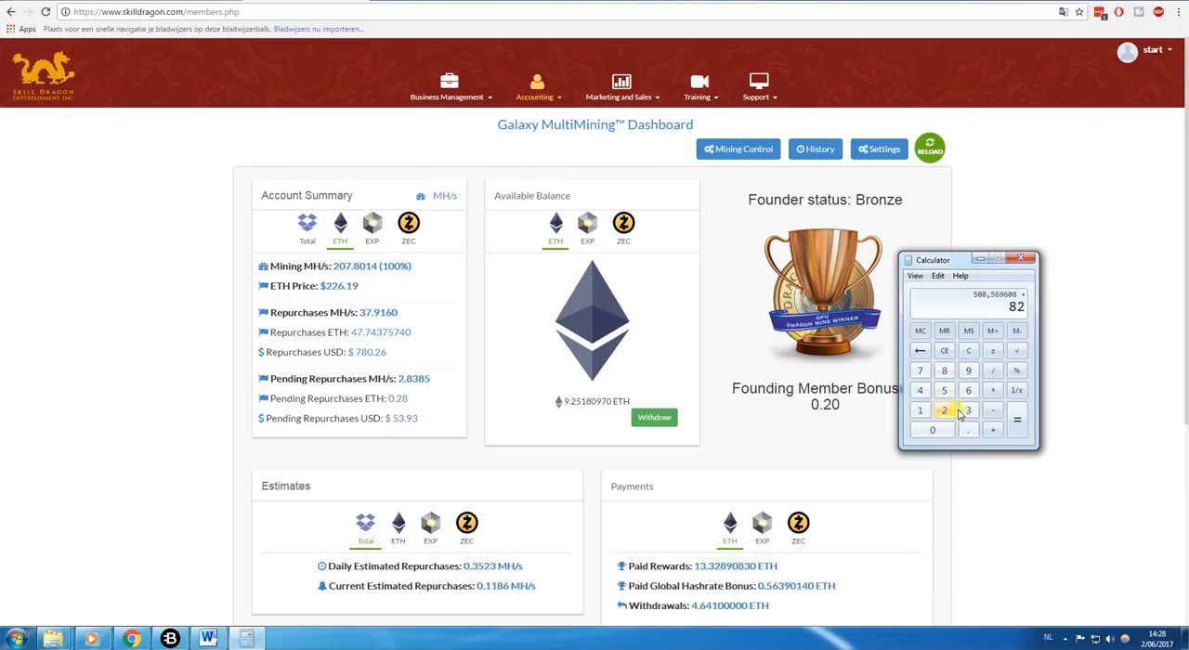
pyautogui.click(1017, 419)
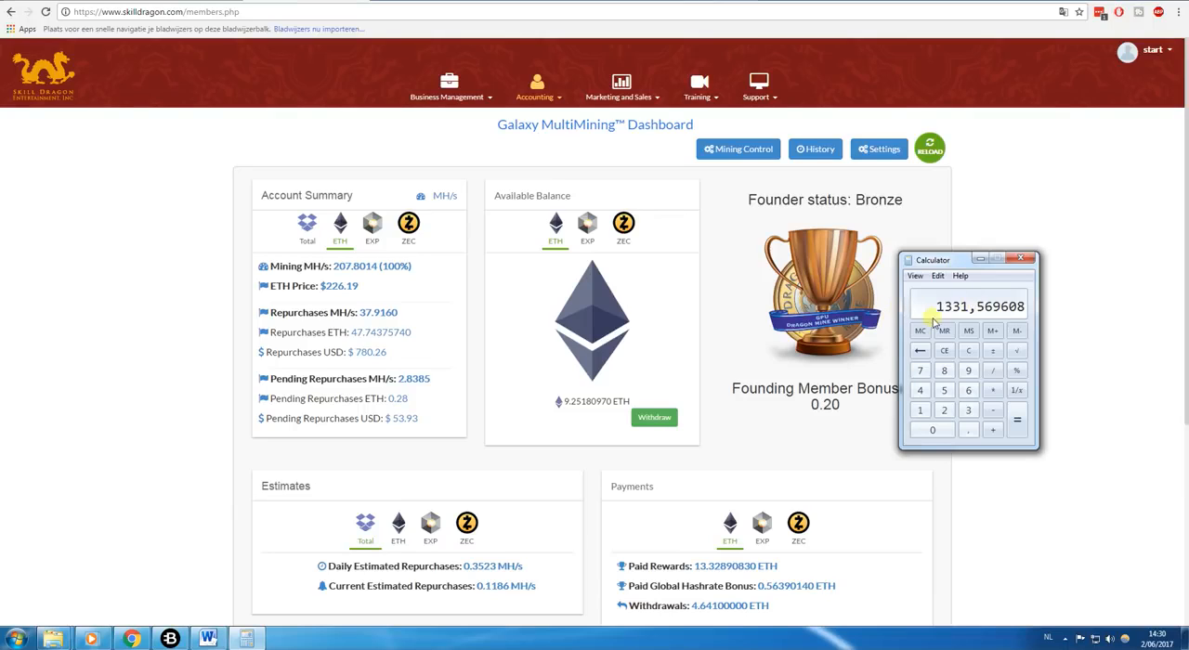
pyautogui.click(967, 349)
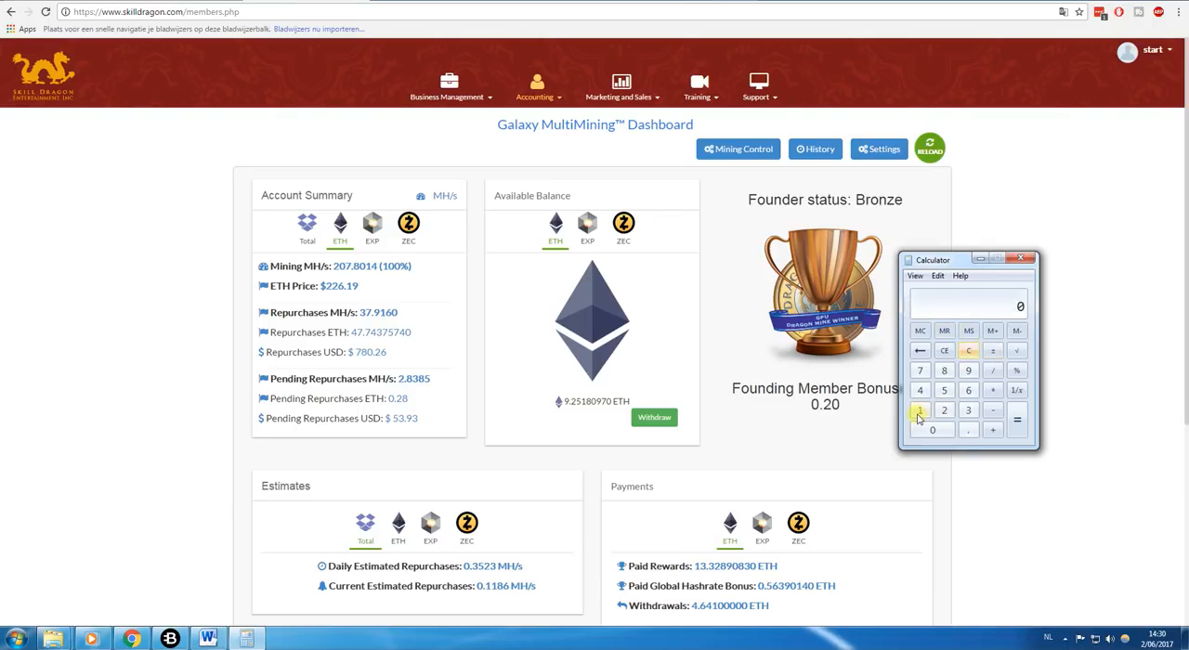
pyautogui.click(933, 429)
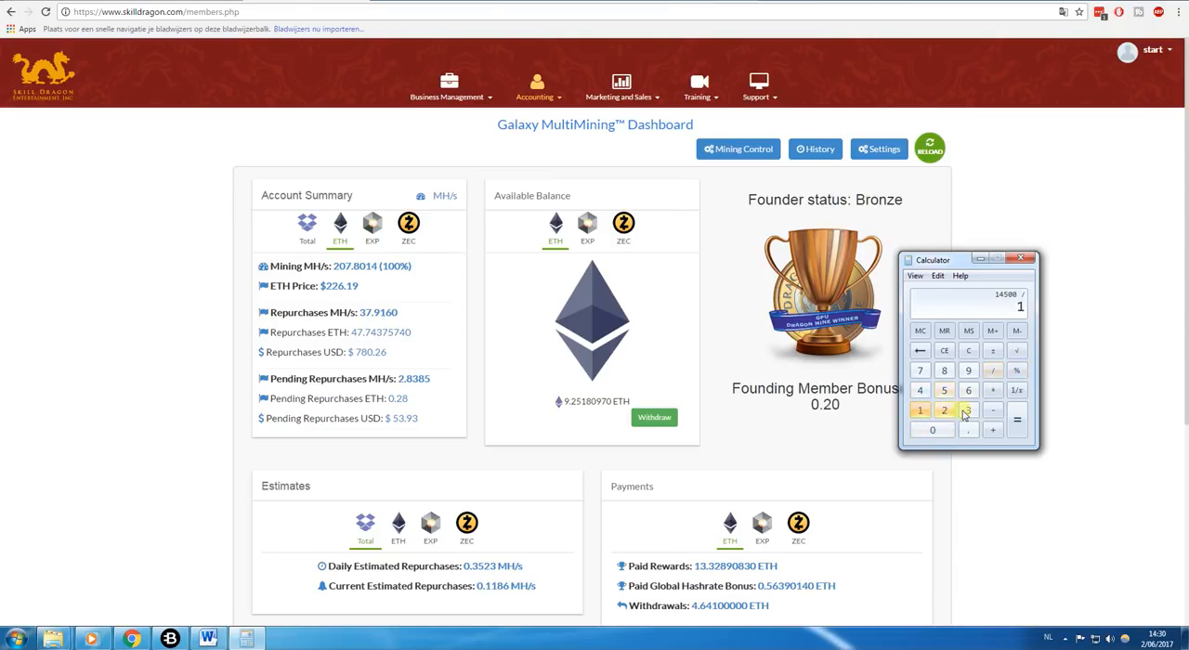
pyautogui.click(1016, 419)
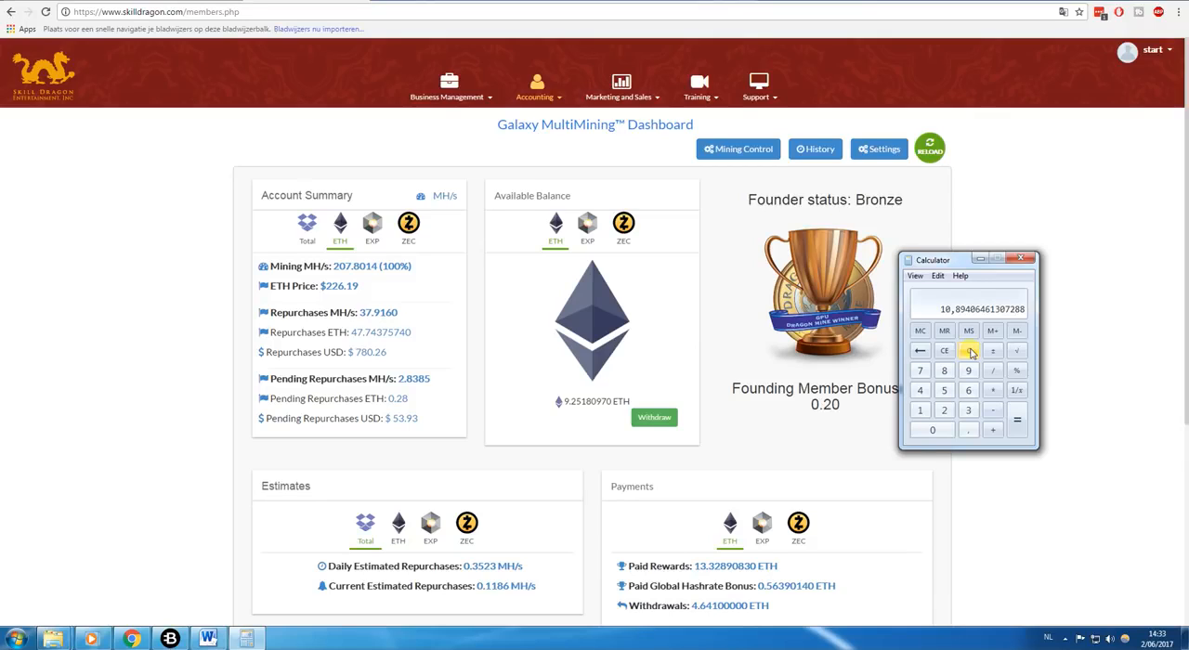
pyautogui.click(535, 85)
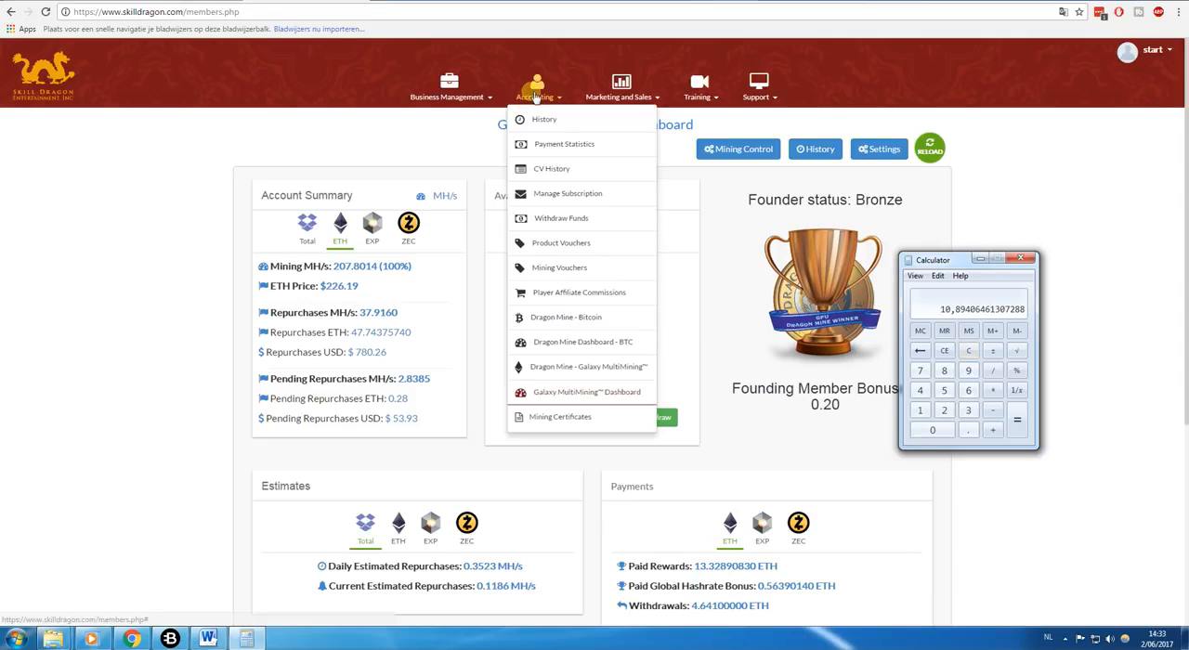
pyautogui.click(559, 416)
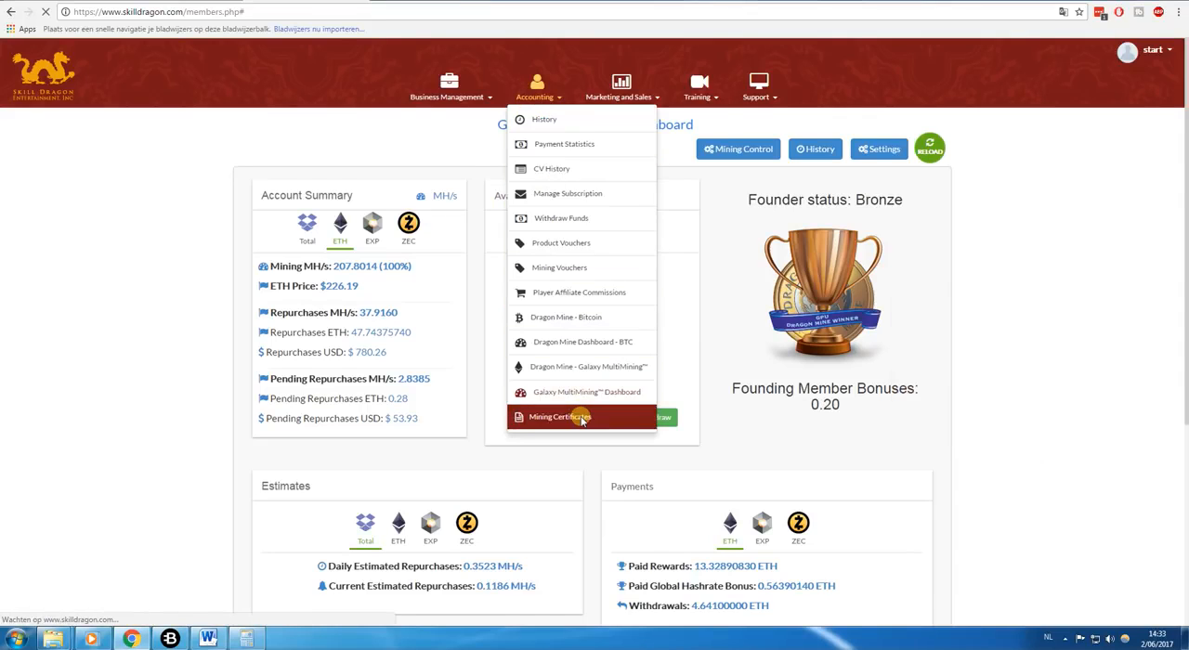
pyautogui.click(557, 416)
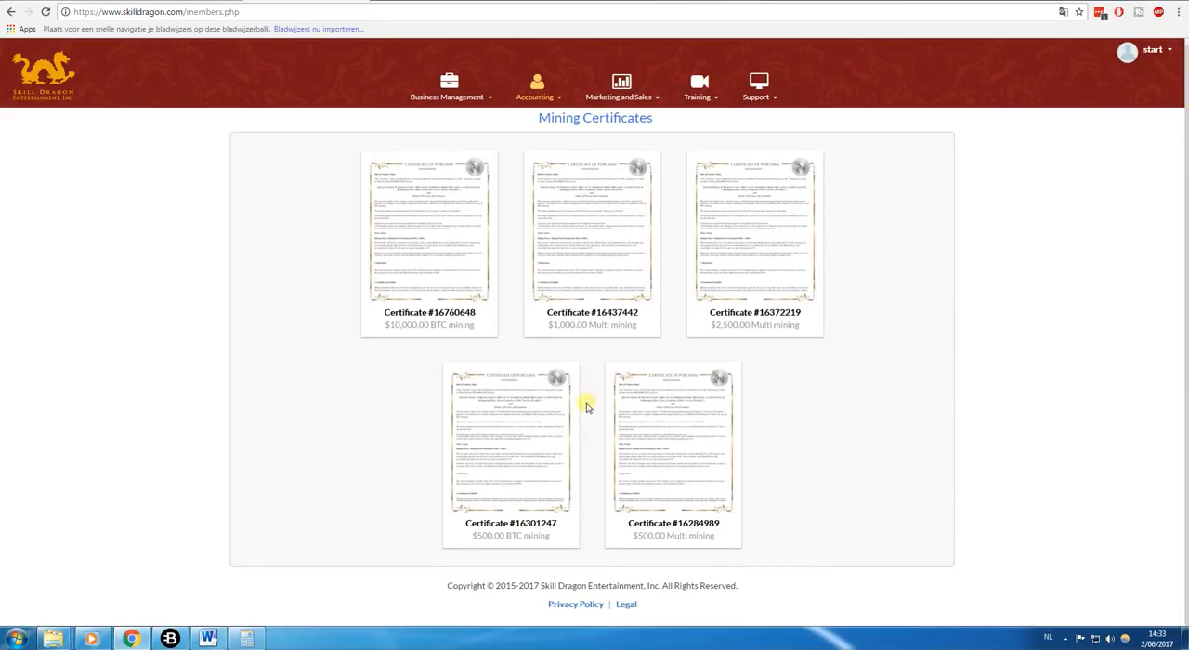
pyautogui.moveTo(397, 427)
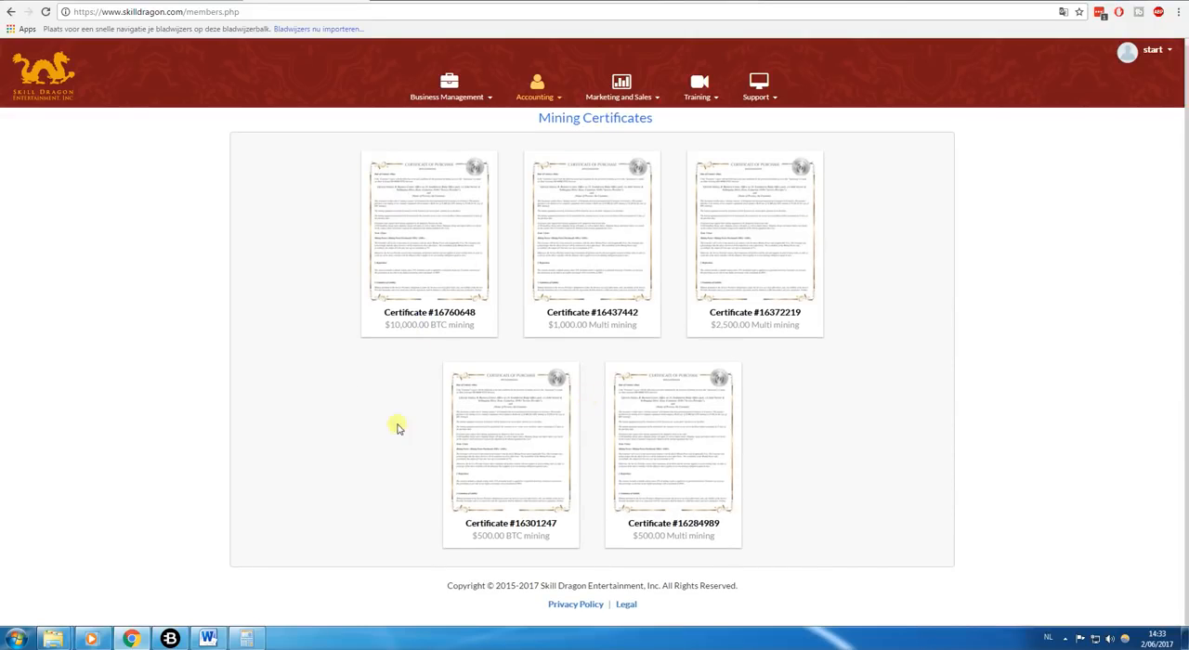
pyautogui.moveTo(910, 425)
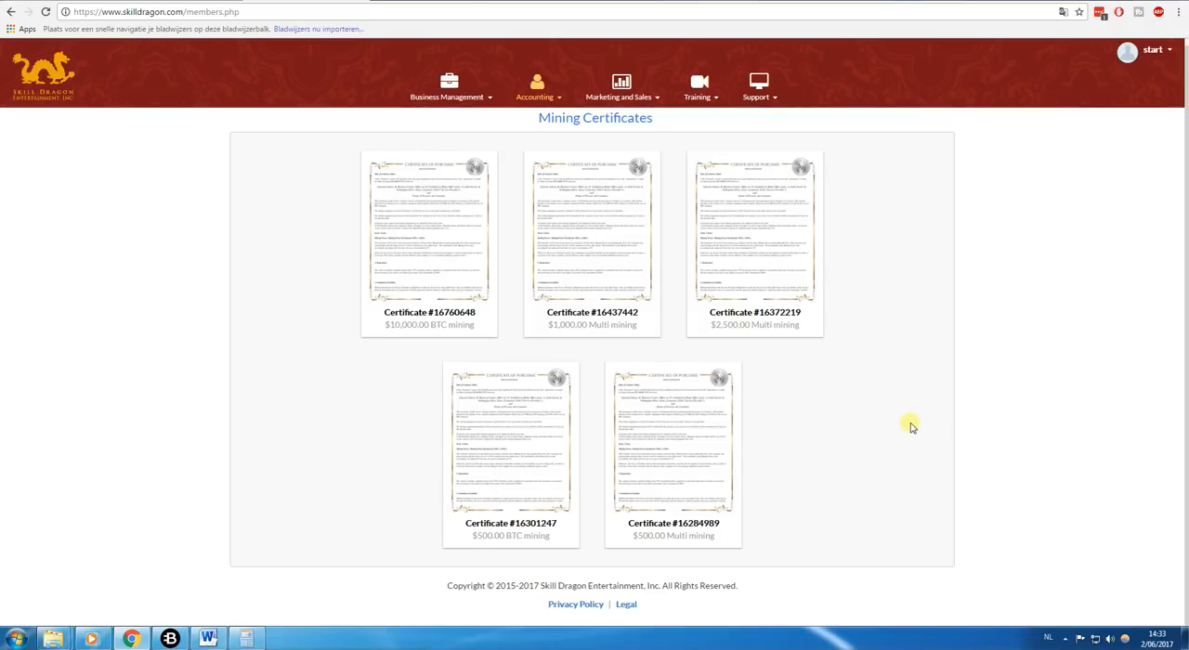
pyautogui.moveTo(871, 420)
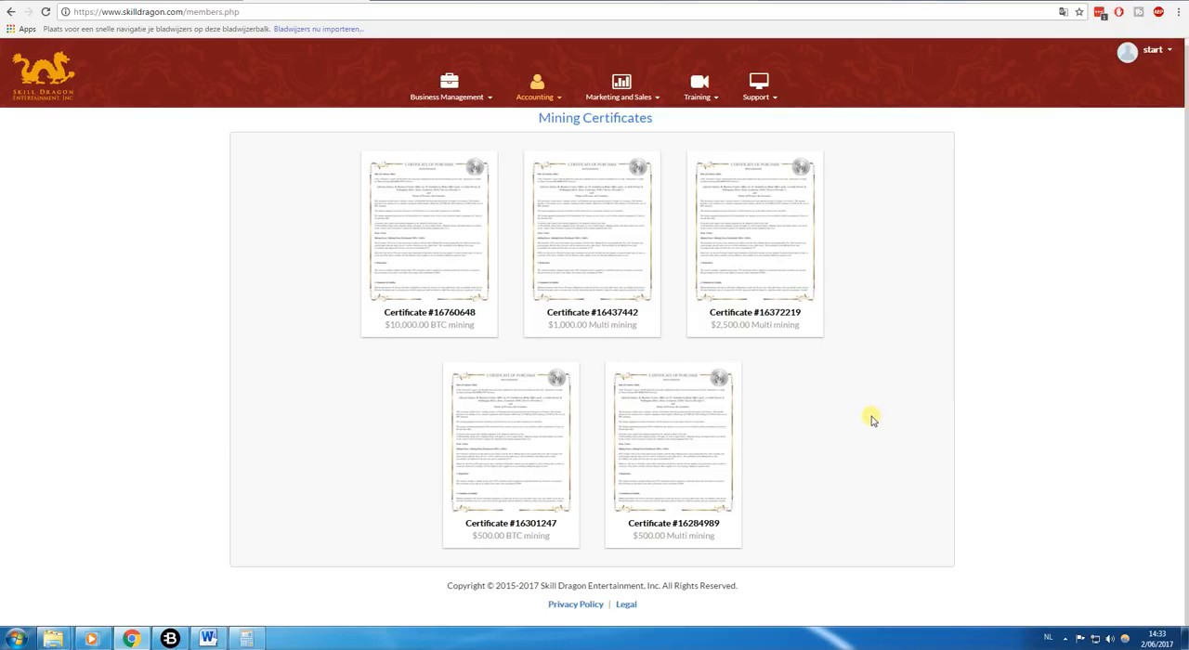
pyautogui.moveTo(863, 416)
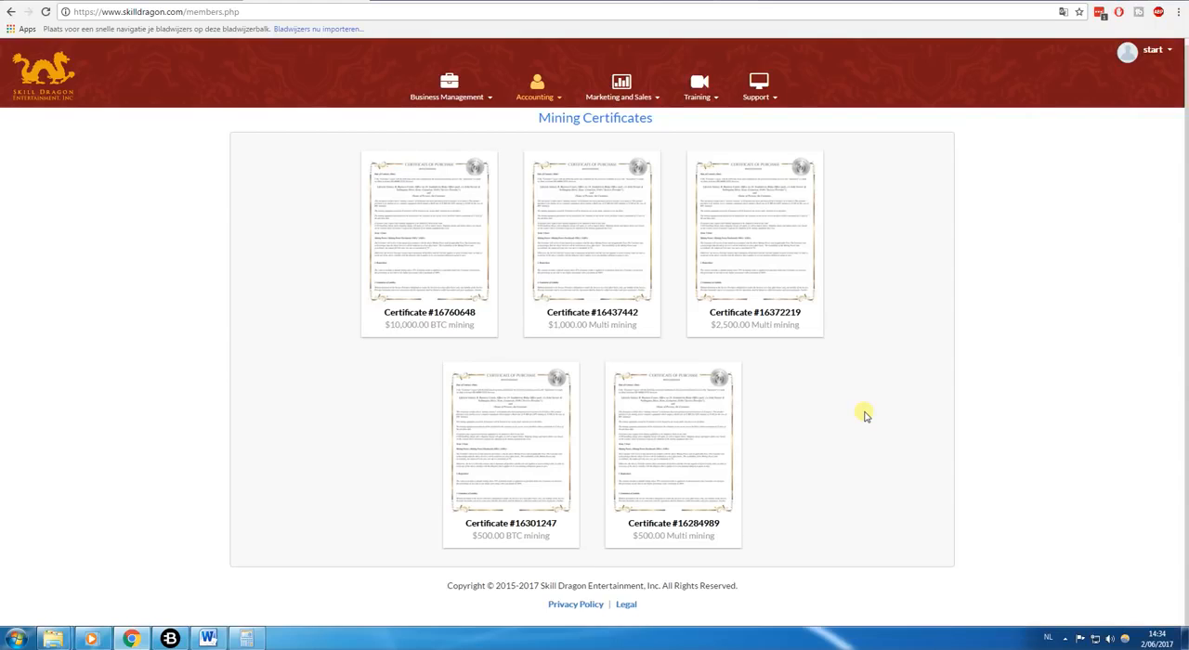
pyautogui.moveTo(557, 197)
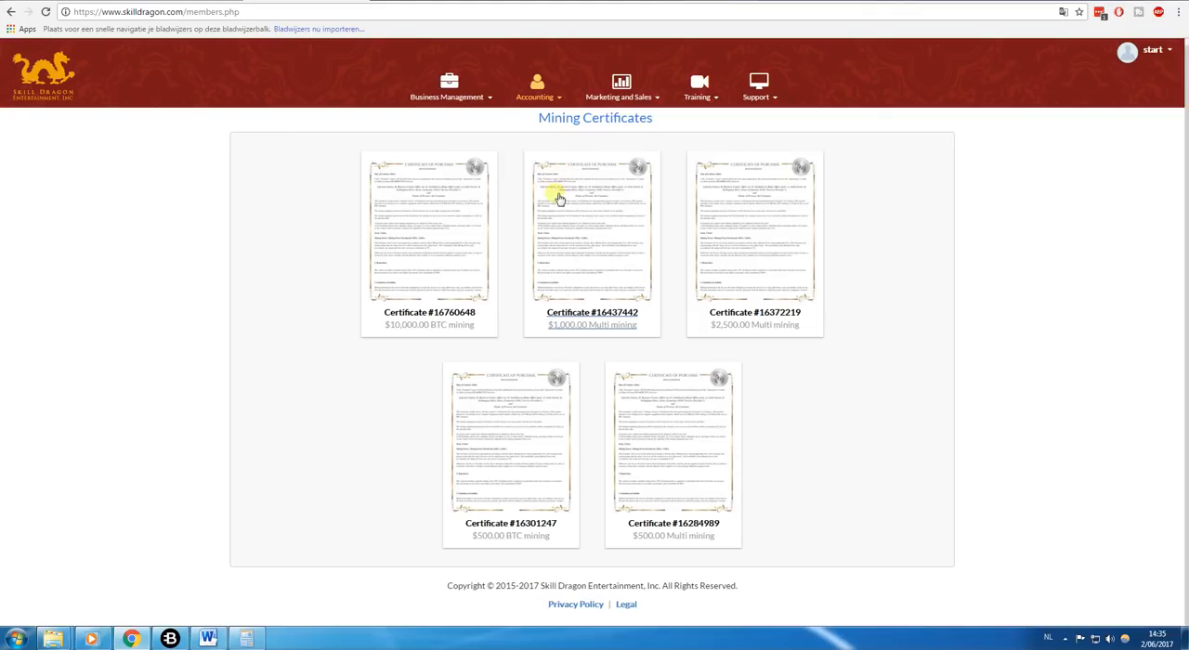
pyautogui.scroll(3)
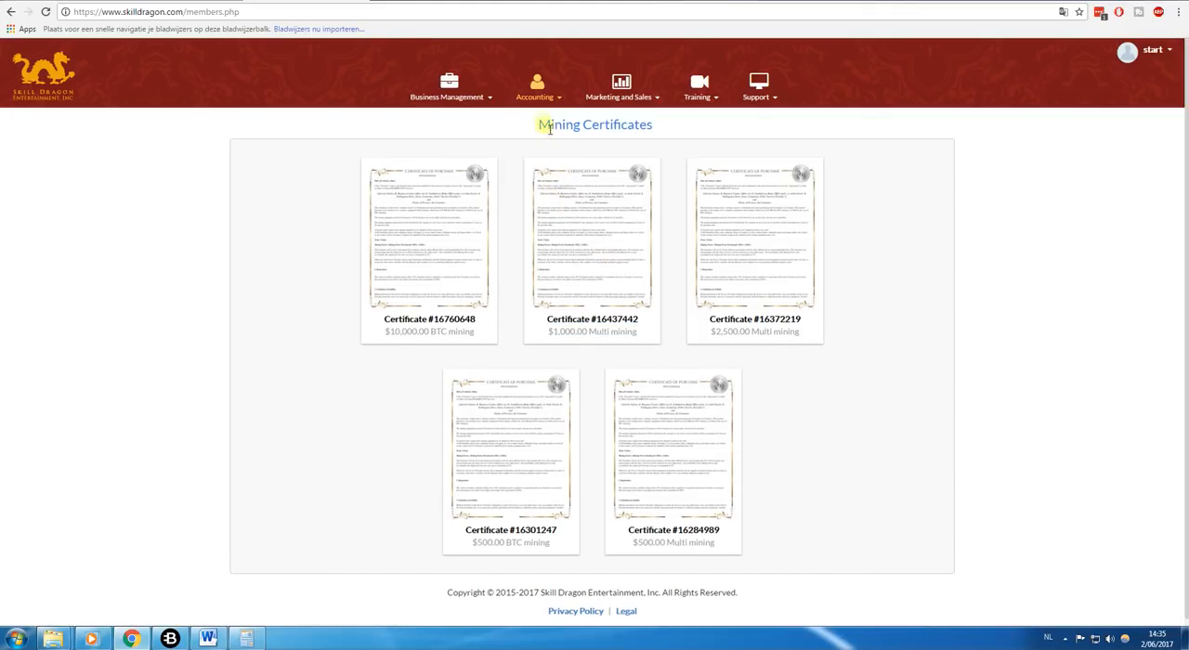
# - Choose Dragon Mine - Galaxy MultiMining from the Accounting menu
pyautogui.click(535, 87)
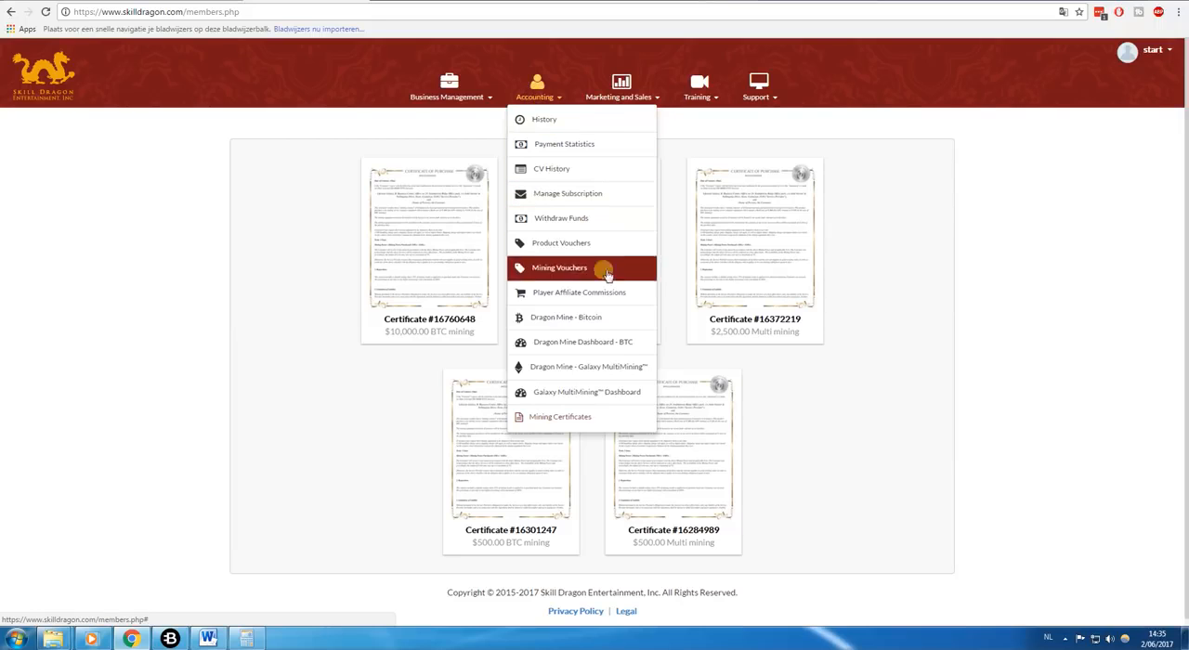
pyautogui.moveTo(587, 366)
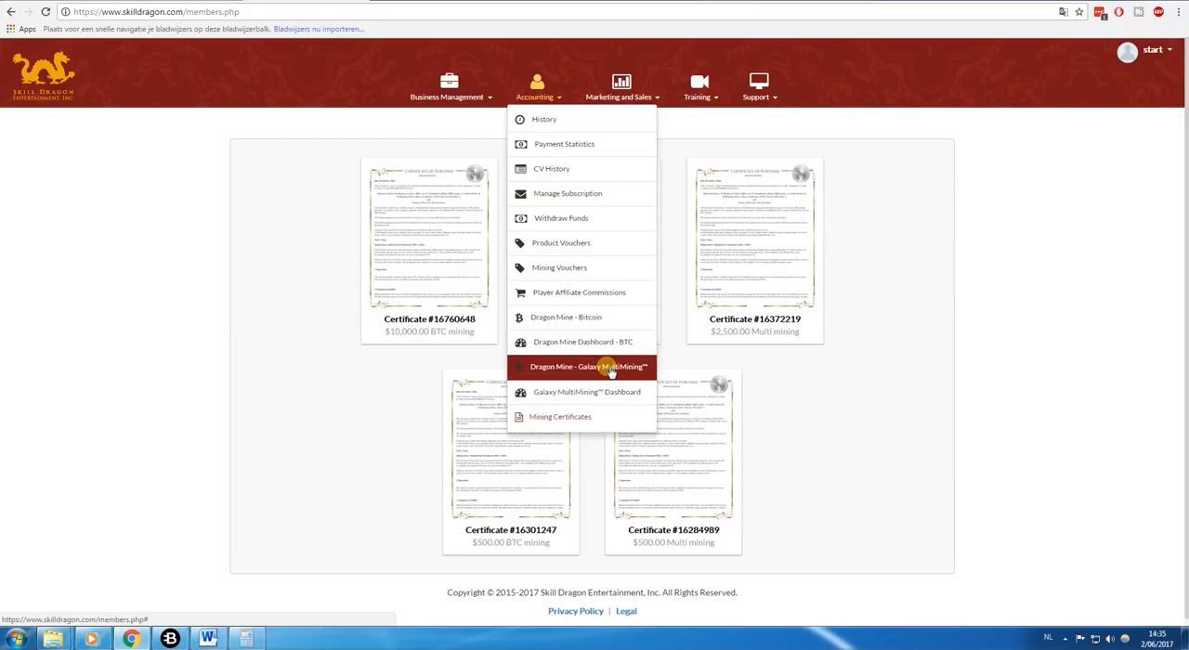
pyautogui.click(559, 416)
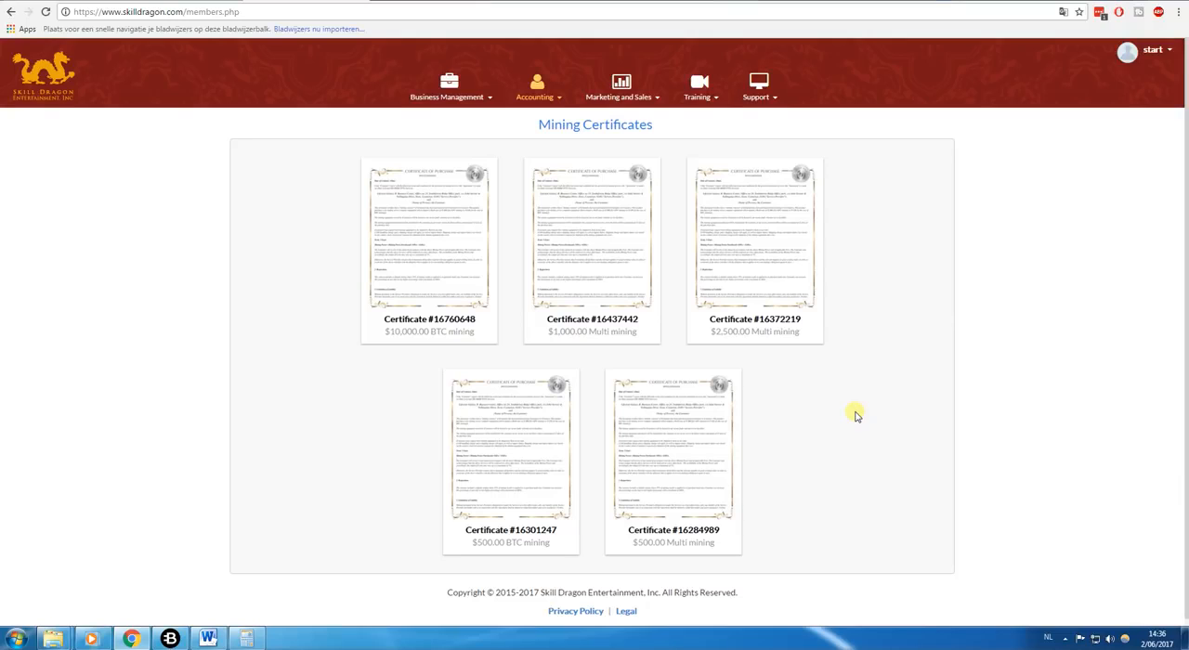
pyautogui.moveTo(814, 413)
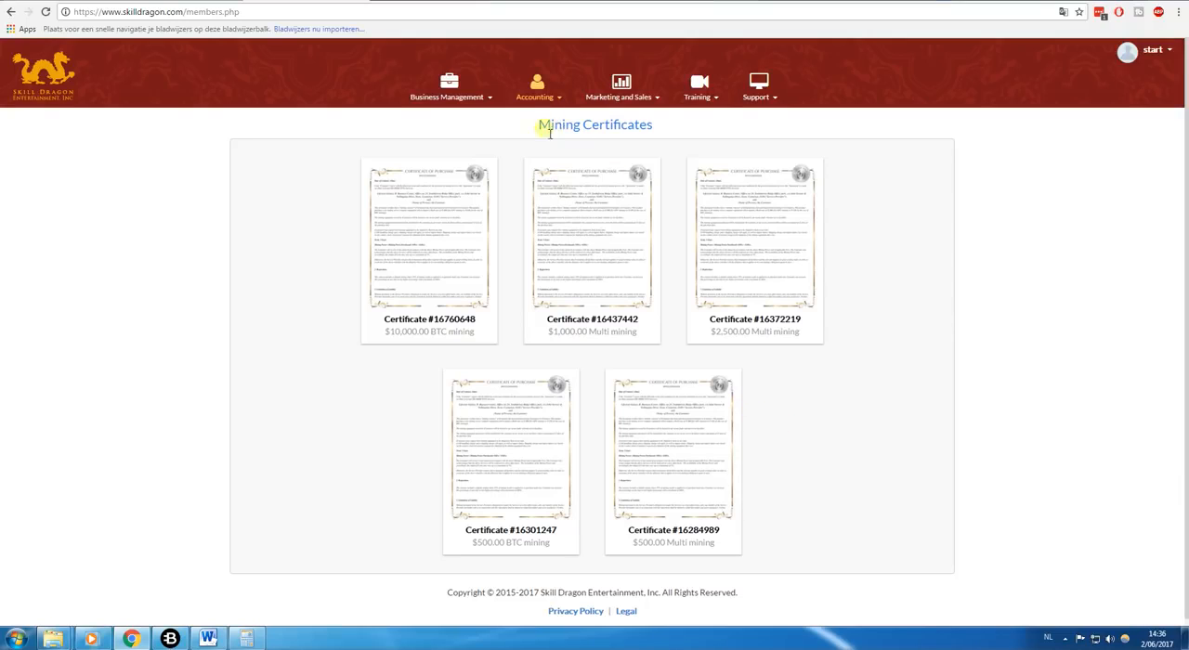
pyautogui.moveTo(543, 151)
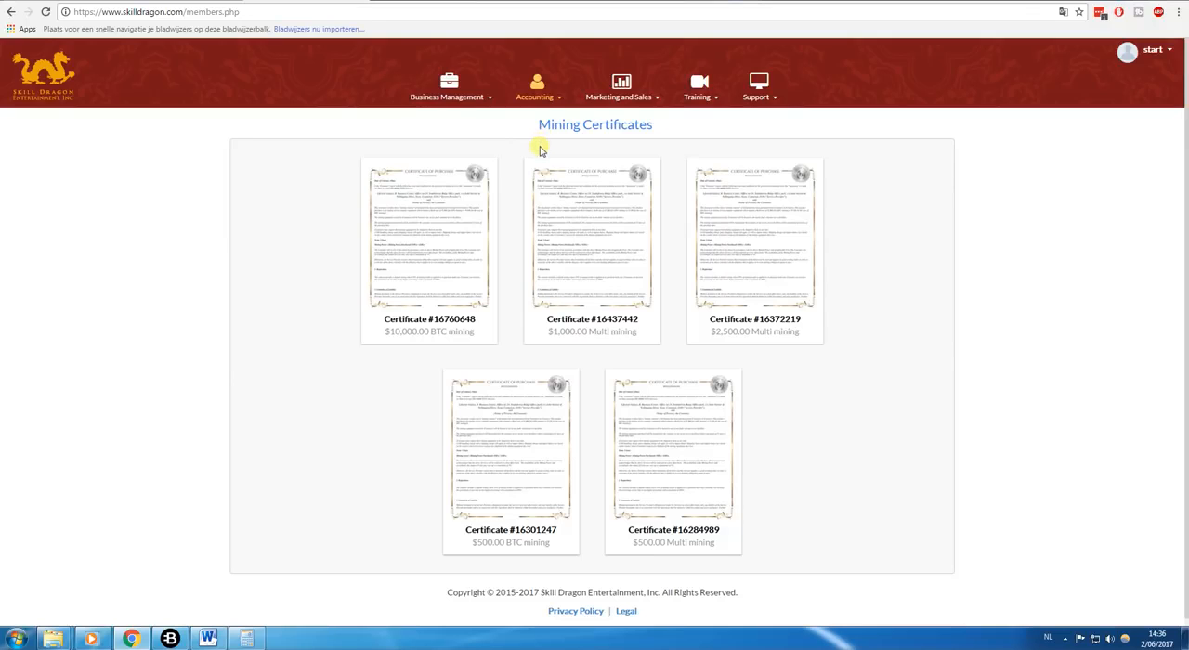
pyautogui.moveTo(542, 158)
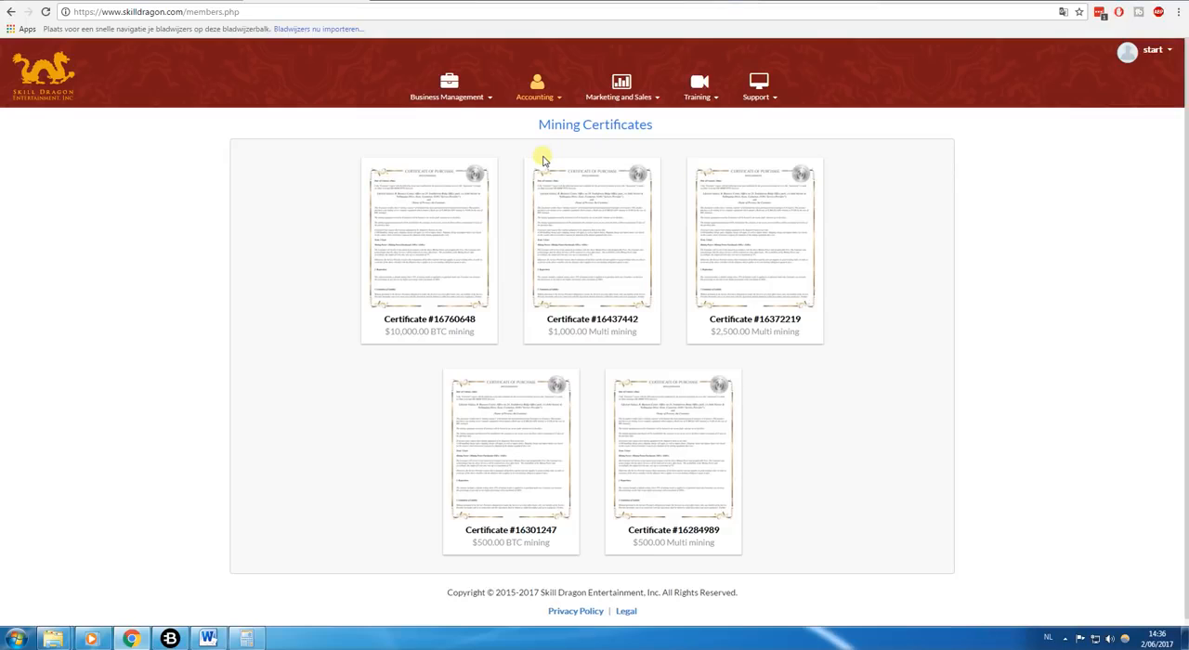
pyautogui.moveTo(818, 278)
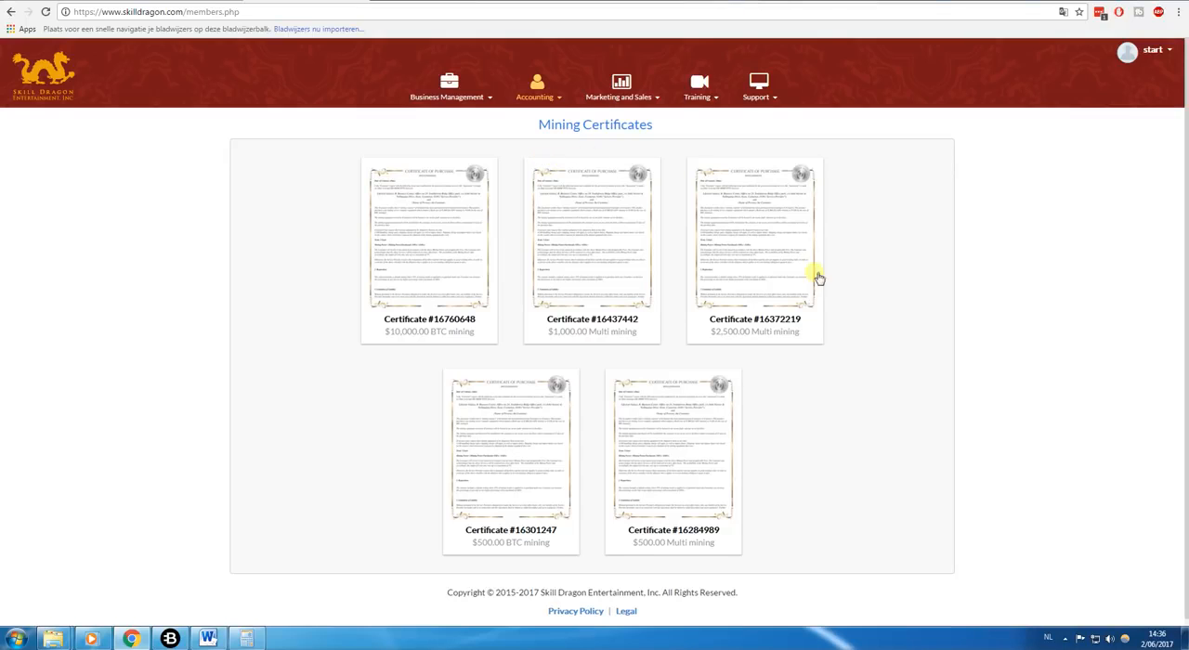